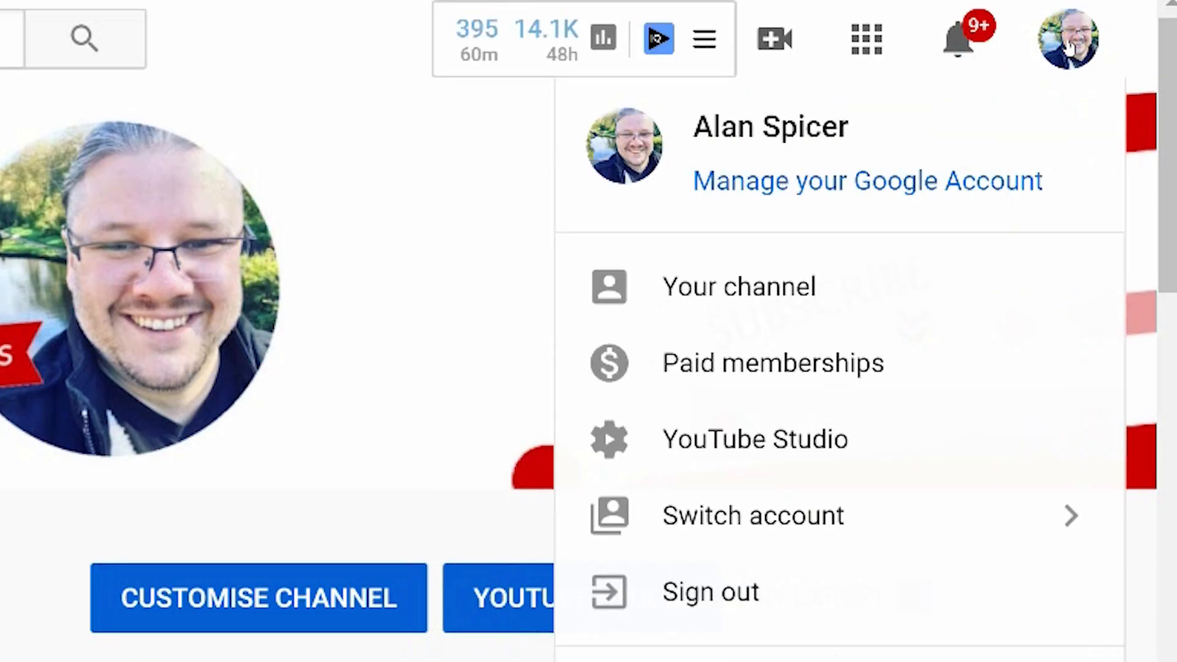
mouse_move(754, 439)
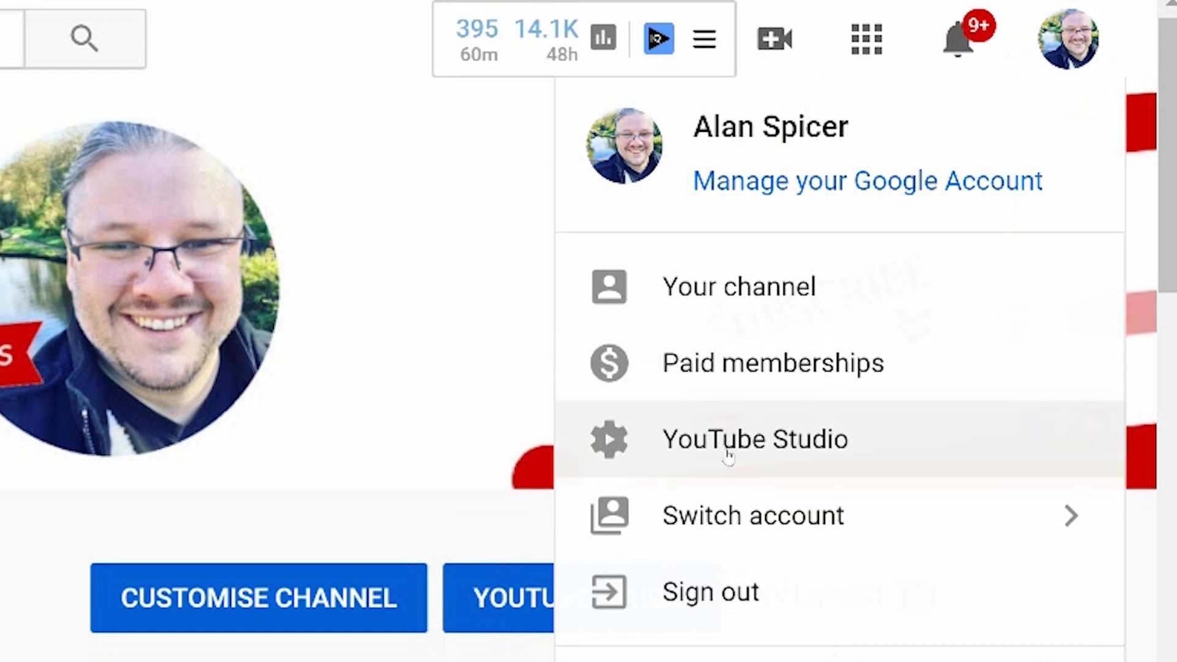
- Choose YouTube Studio from the account menu to reach the channel dashboard
click(753, 439)
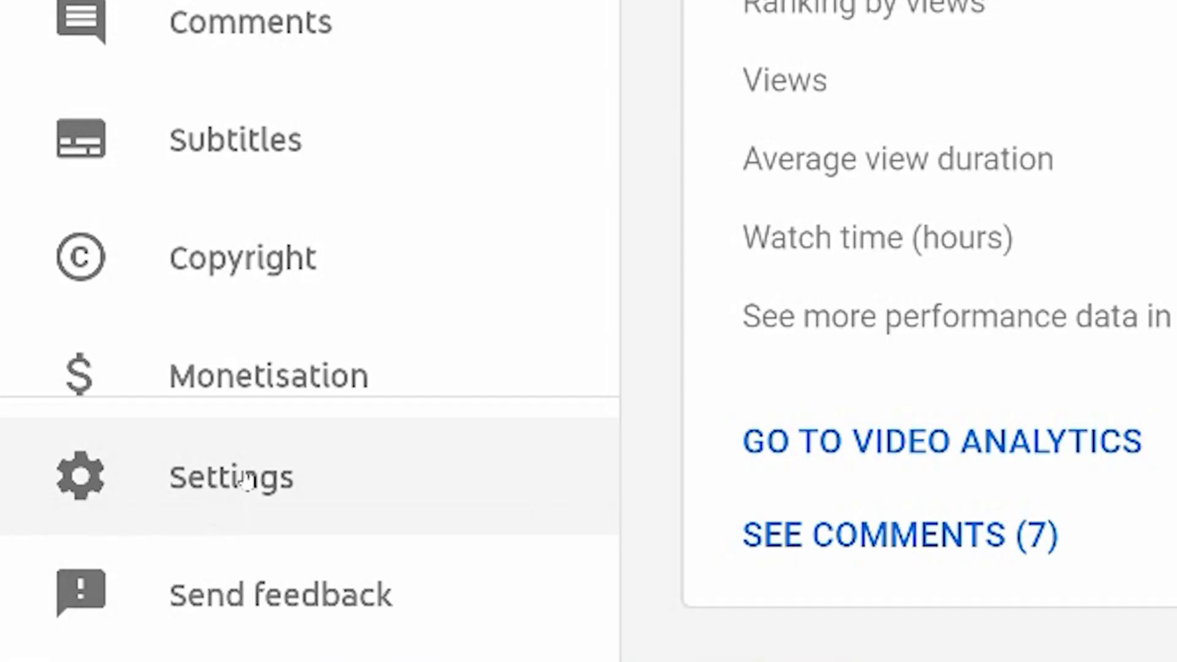
- Open the channel Settings to view the Brand-account-managed Permission section
click(231, 477)
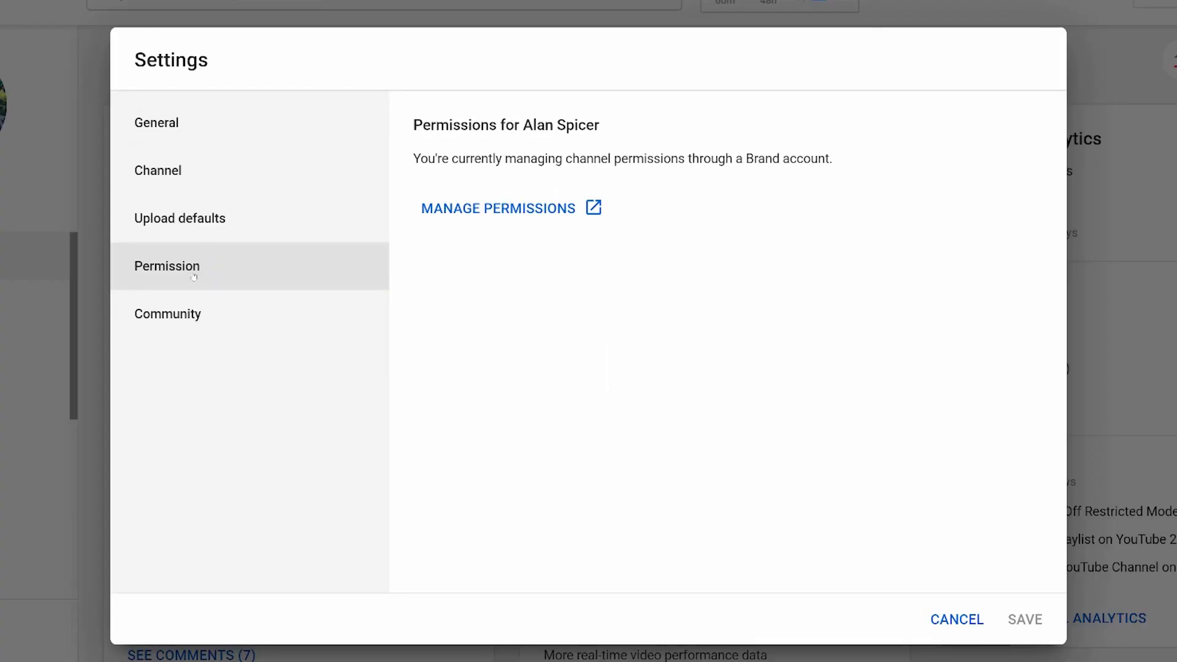
mouse_move(610, 180)
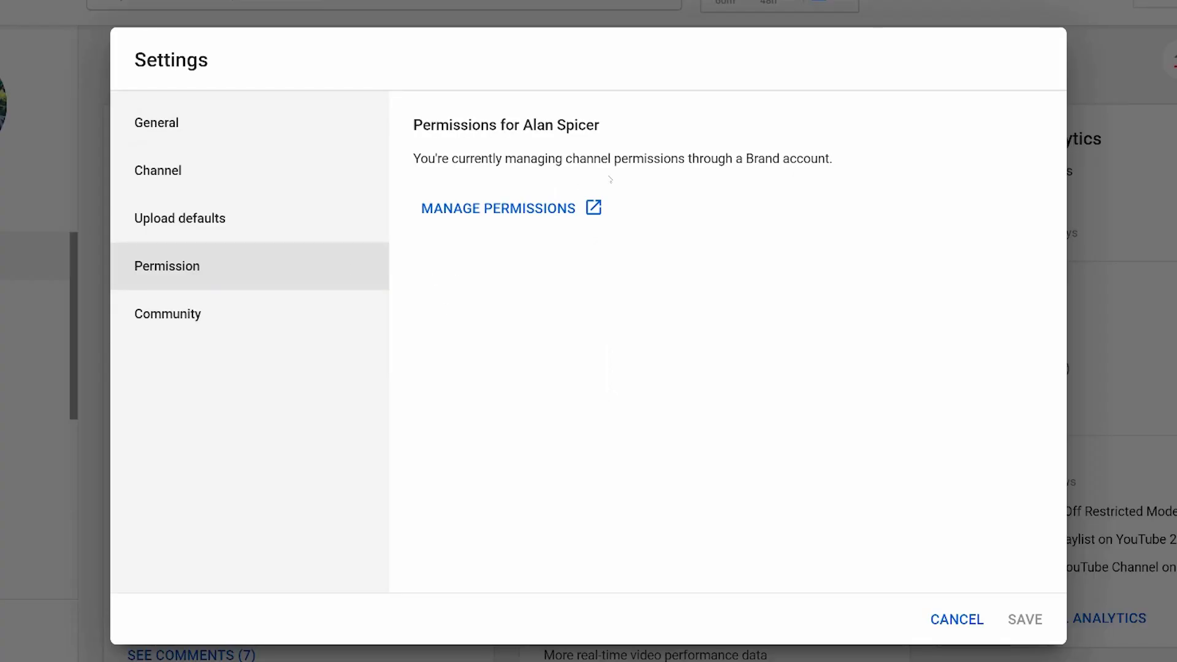
mouse_move(649, 224)
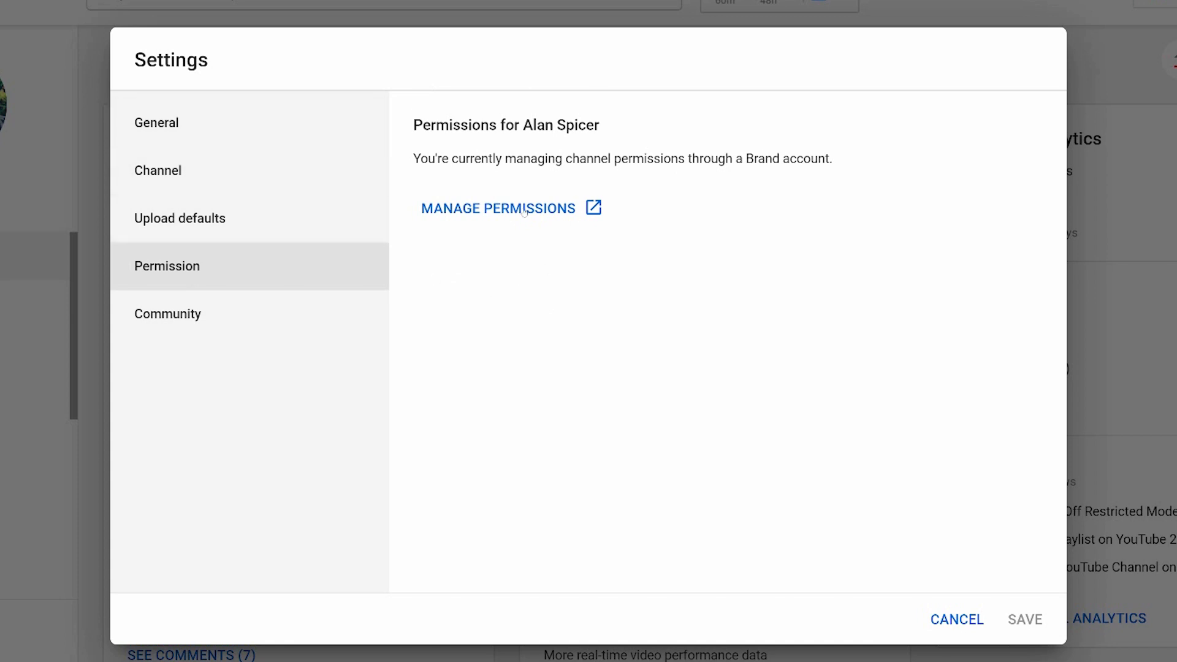
- Review the Brand Account's owner and manager, then start adding a new user
click(497, 208)
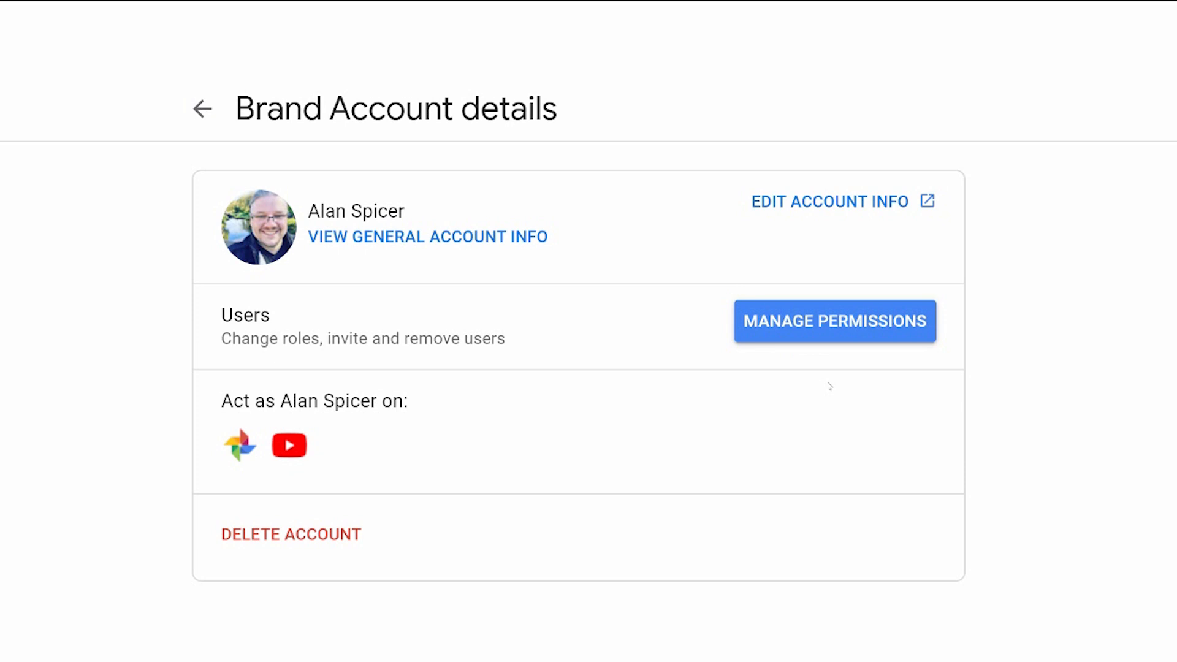
mouse_move(745, 299)
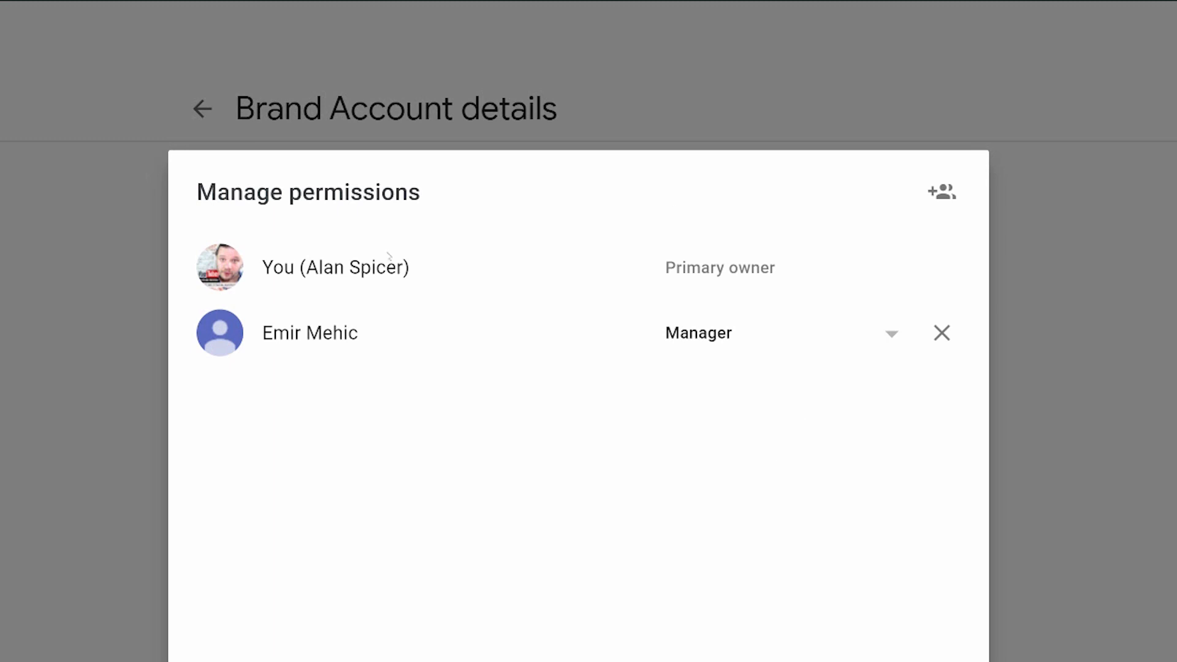
mouse_move(684, 617)
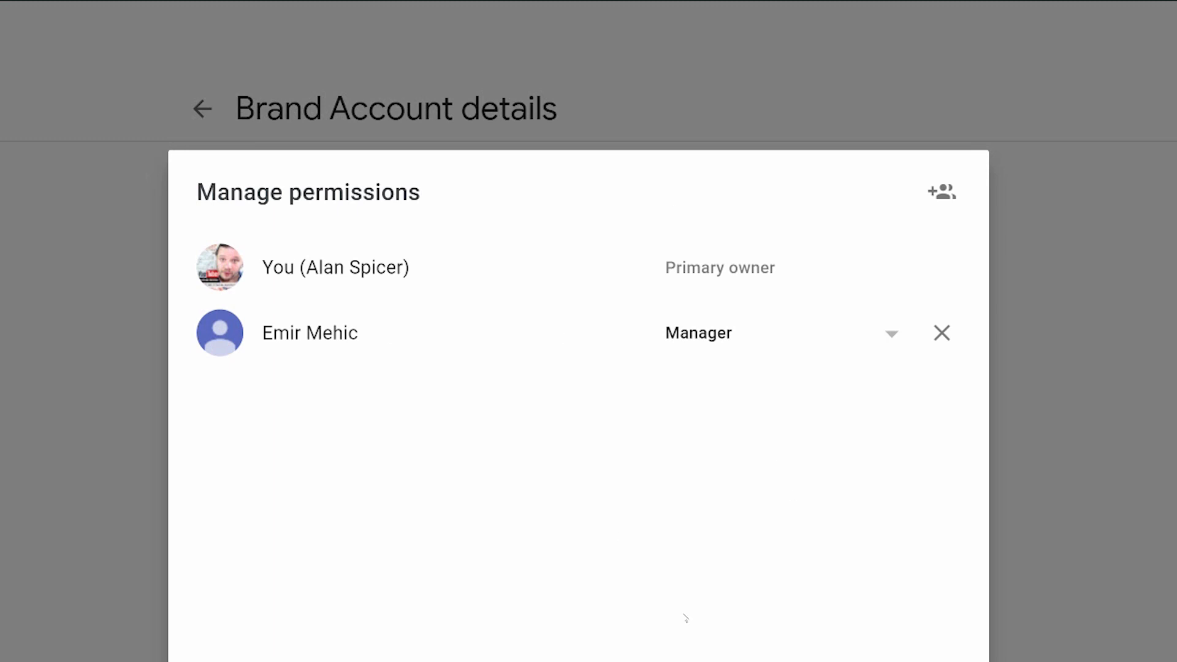
mouse_move(765, 259)
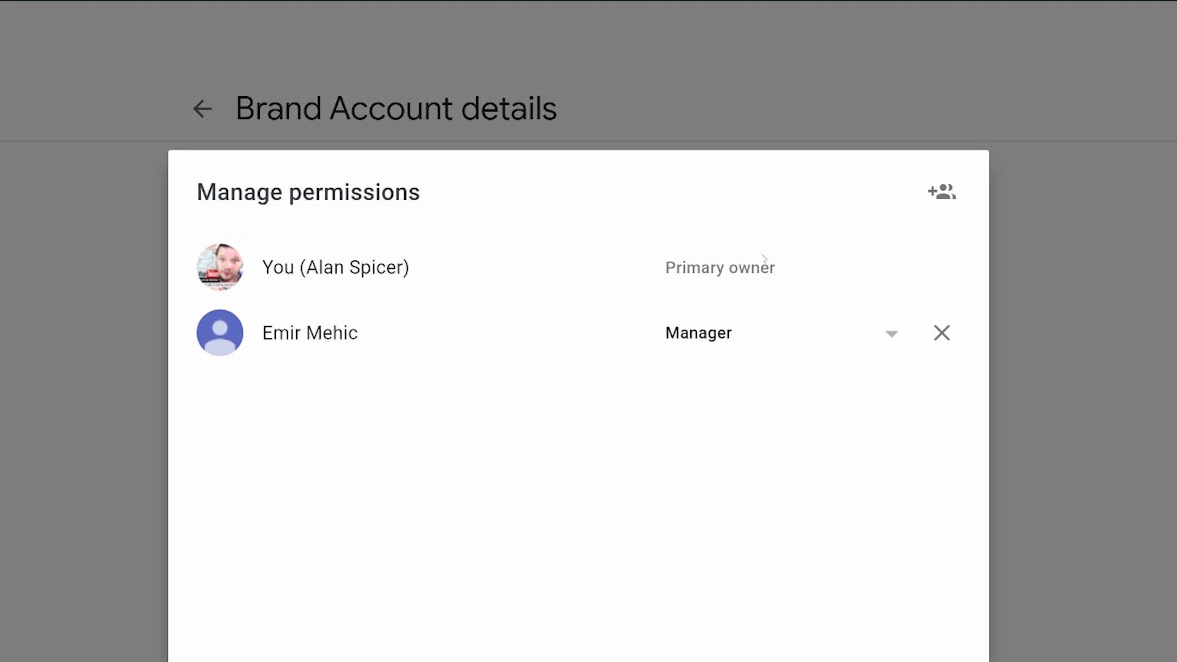
mouse_move(599, 194)
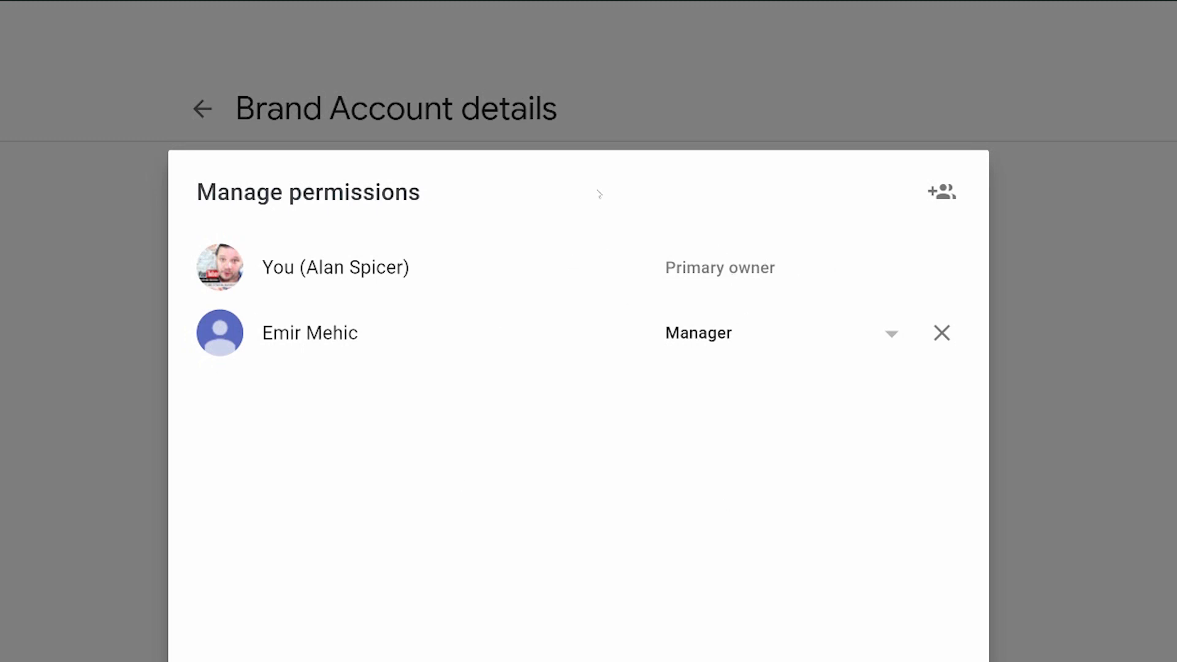
mouse_move(749, 361)
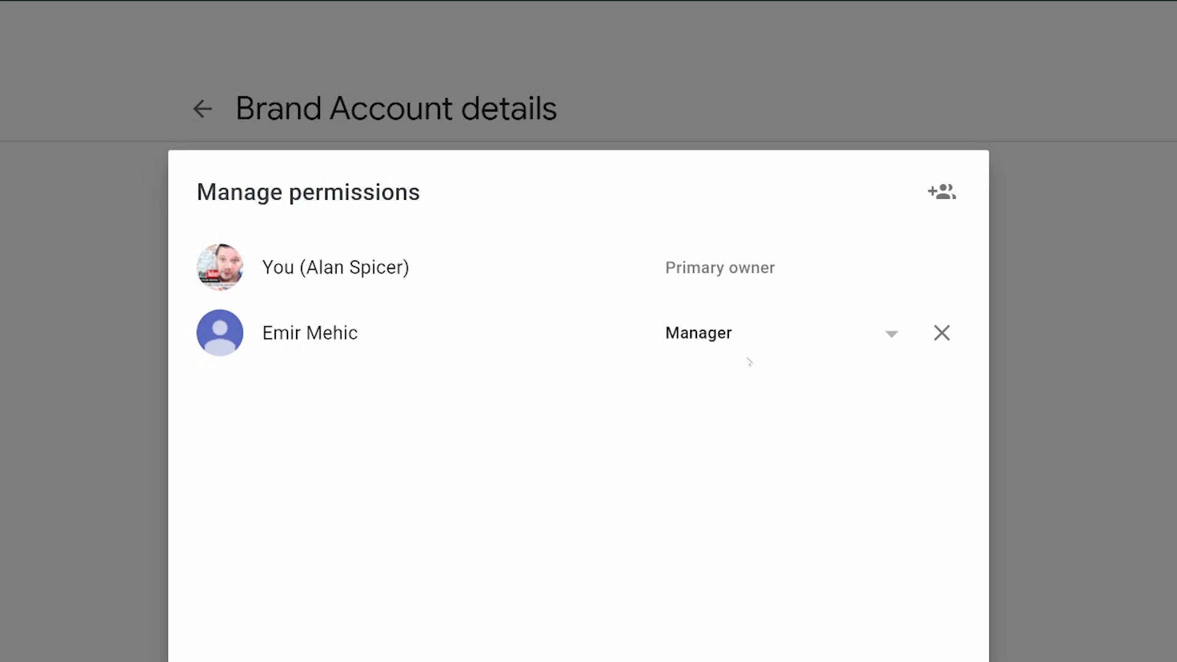
click(940, 191)
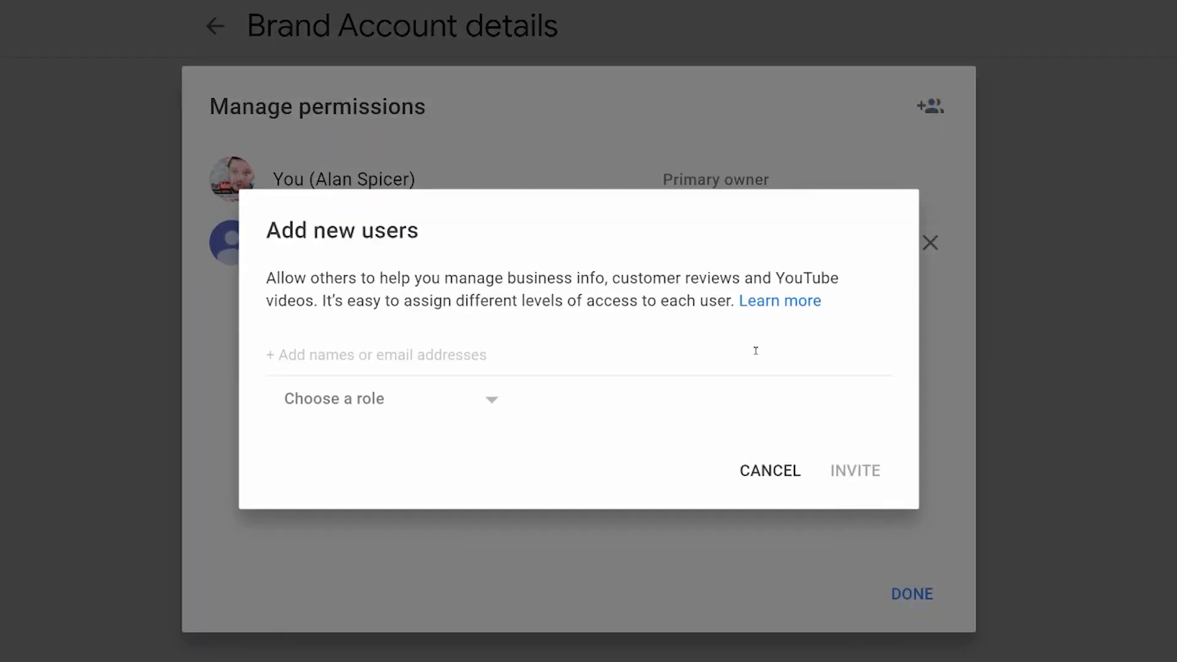
click(526, 355)
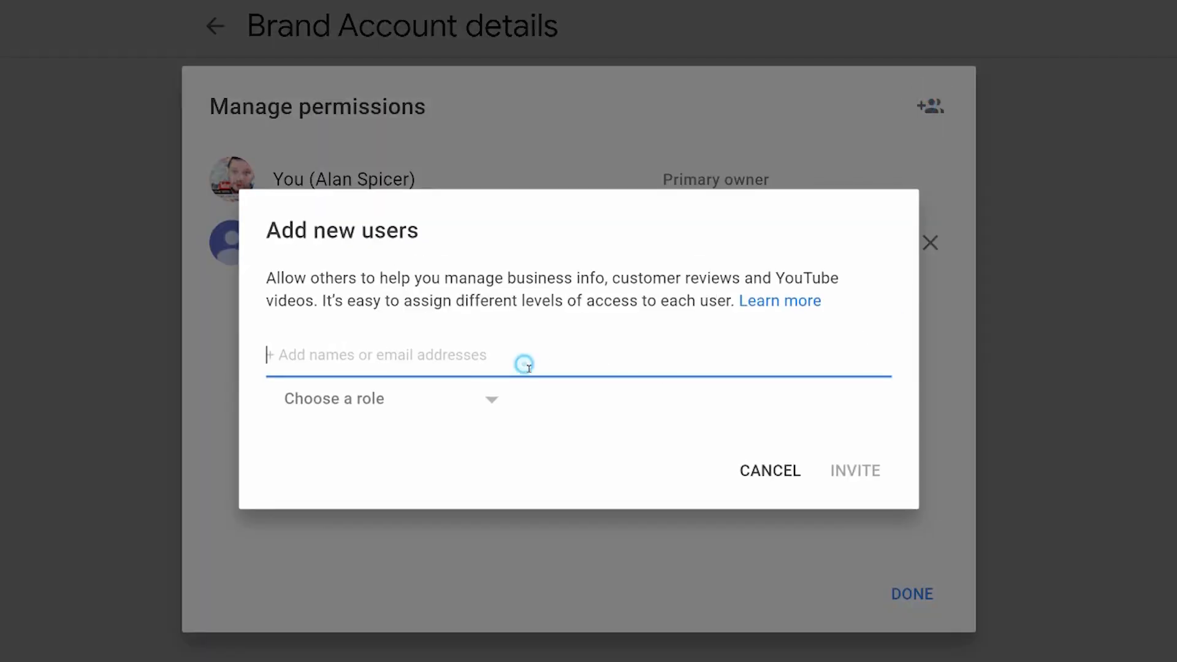
text(desire)
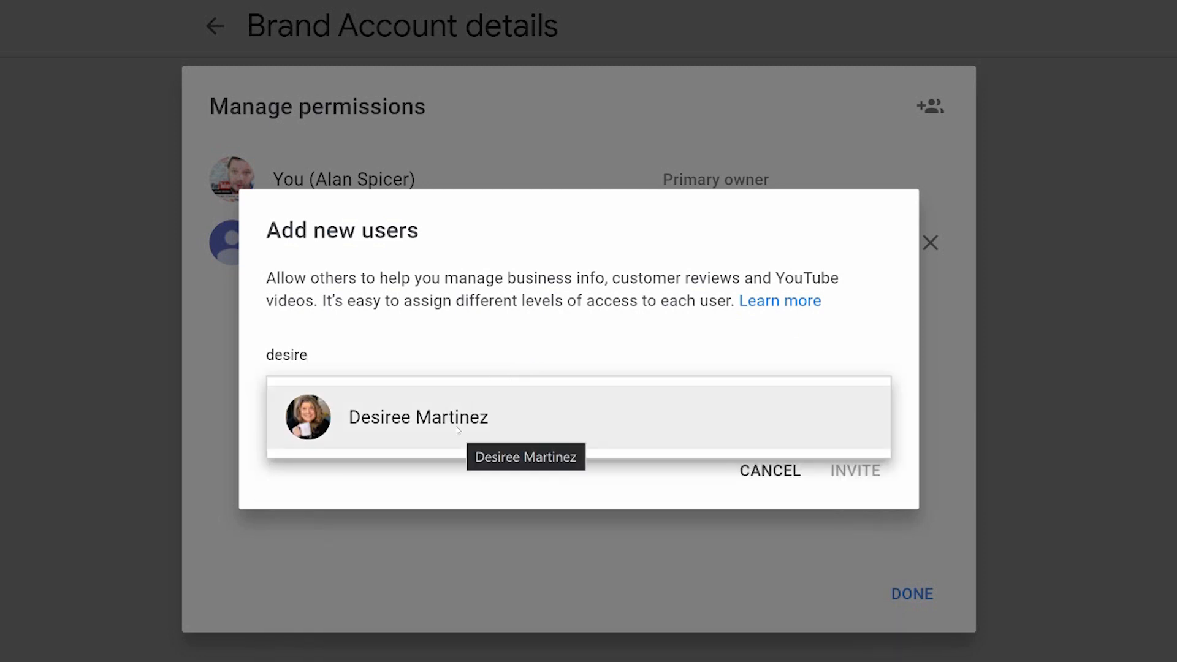
click(418, 417)
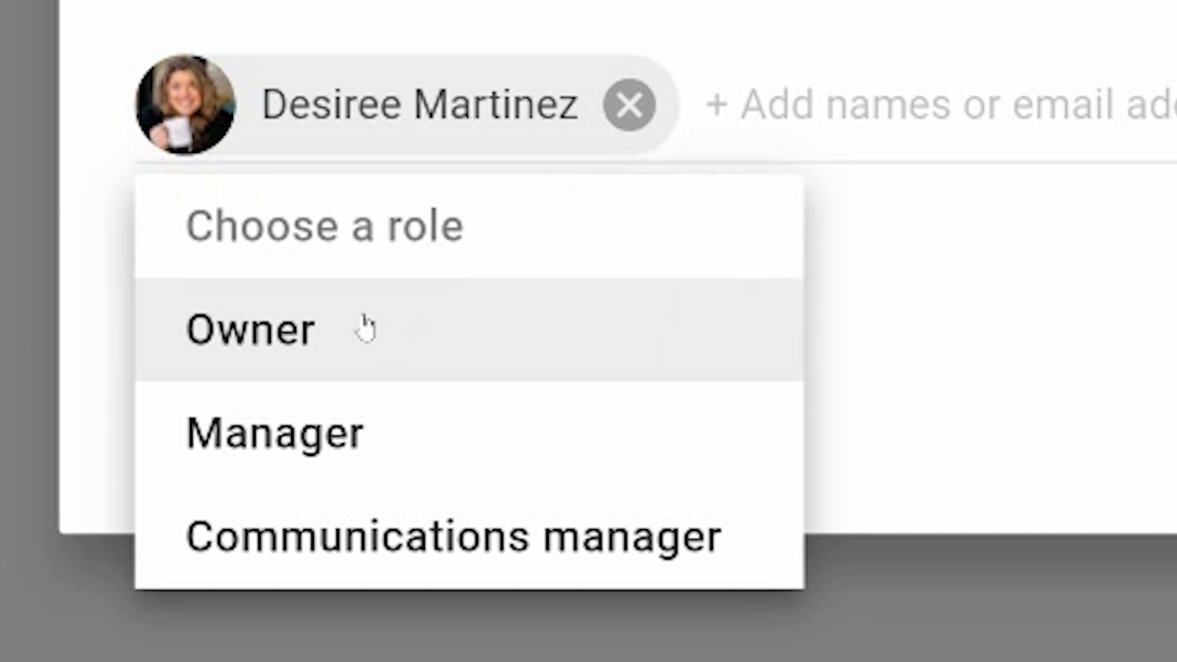
mouse_move(334, 435)
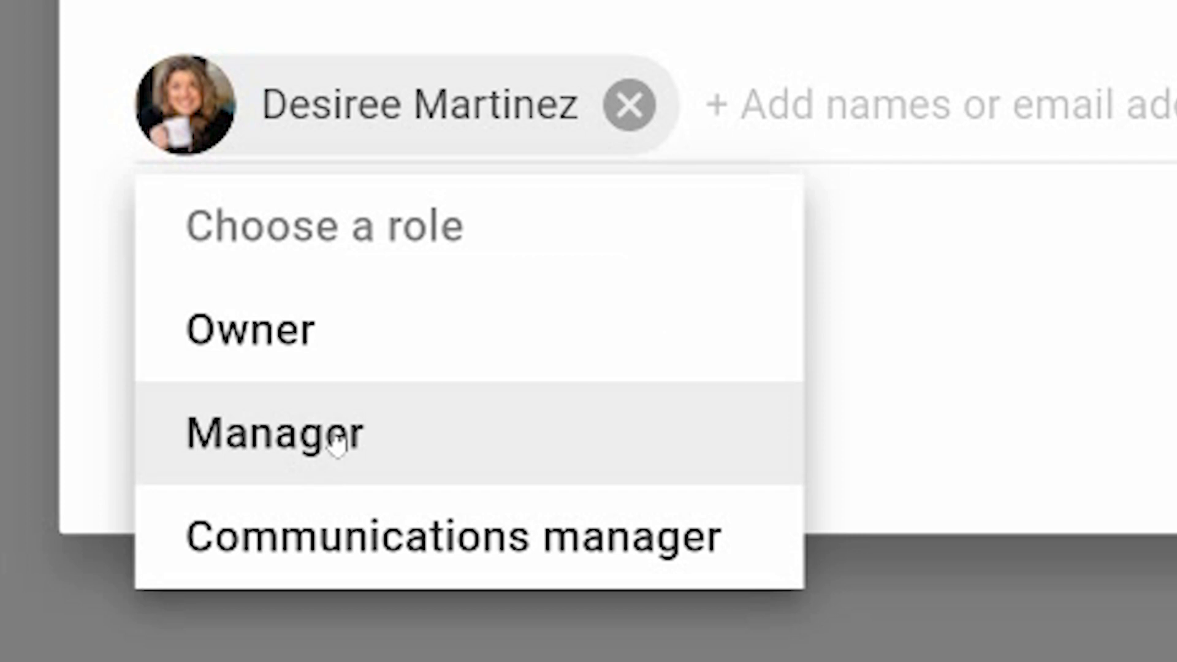
mouse_move(458, 537)
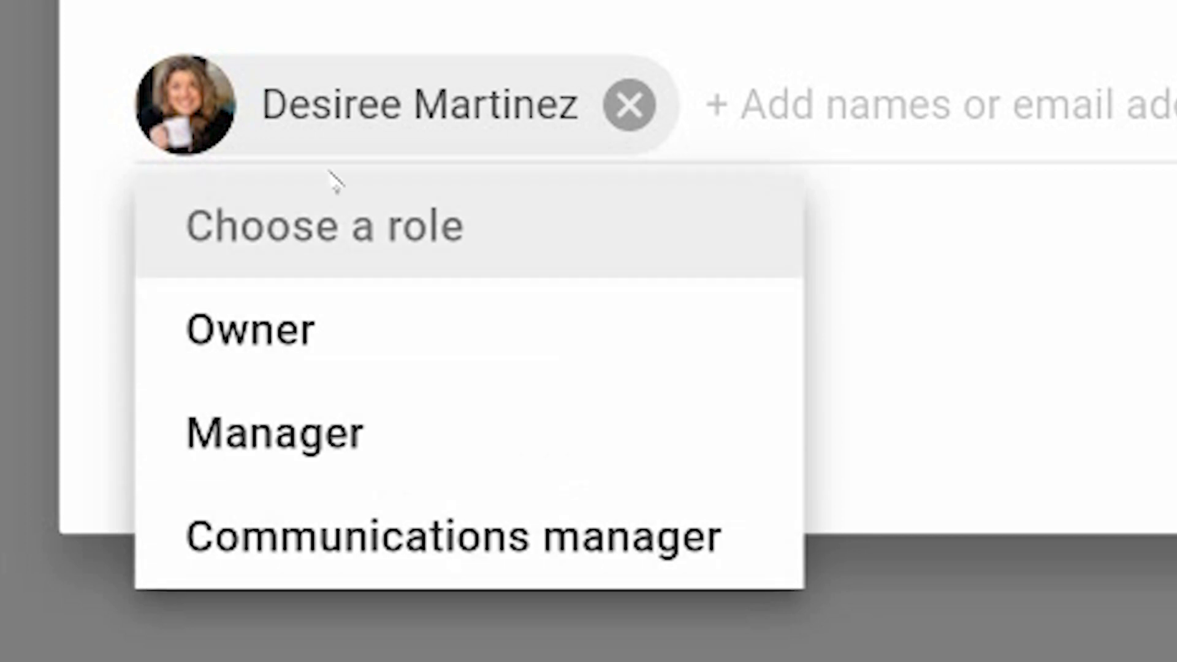
click(250, 329)
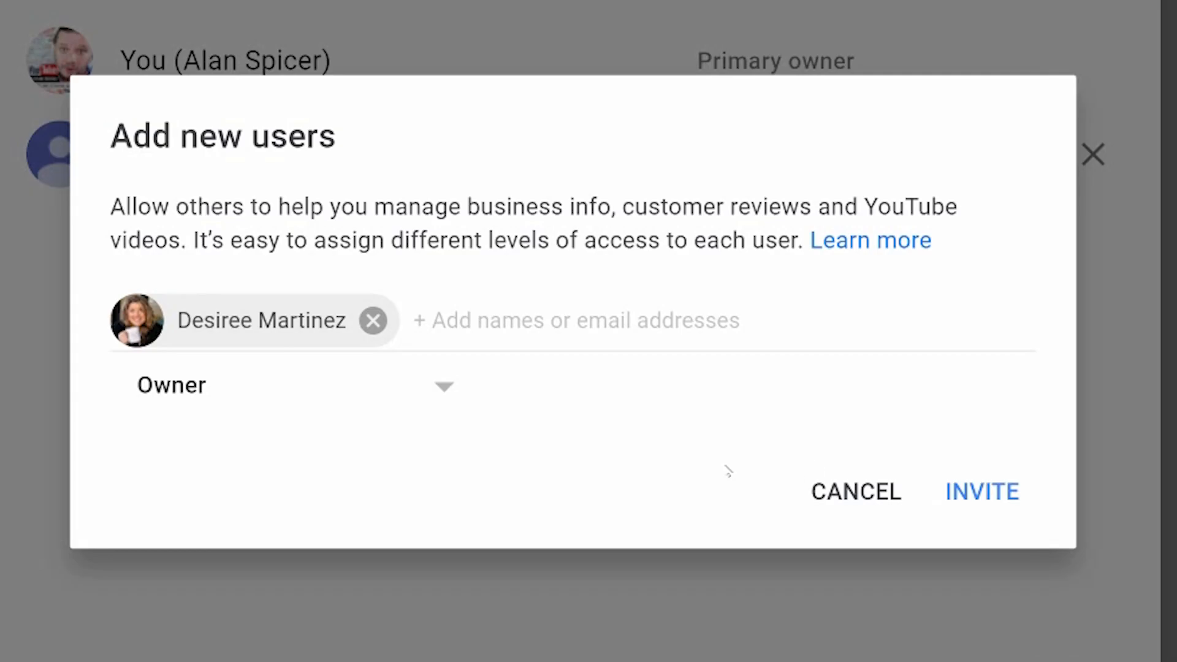
mouse_move(806, 406)
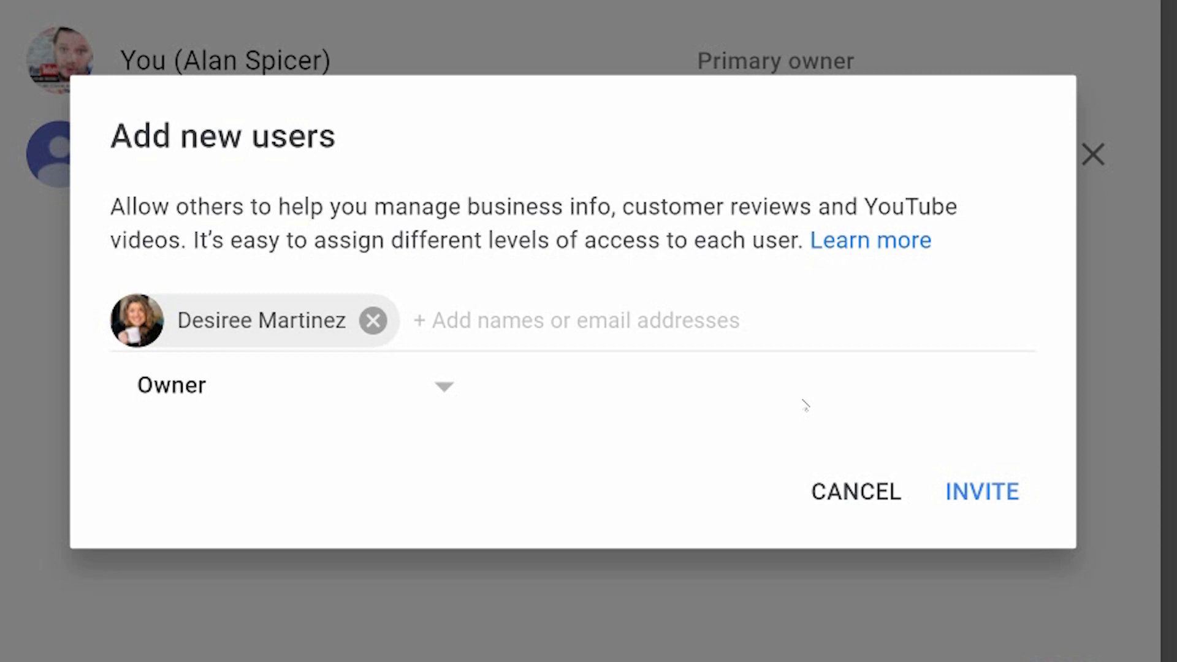
mouse_move(764, 308)
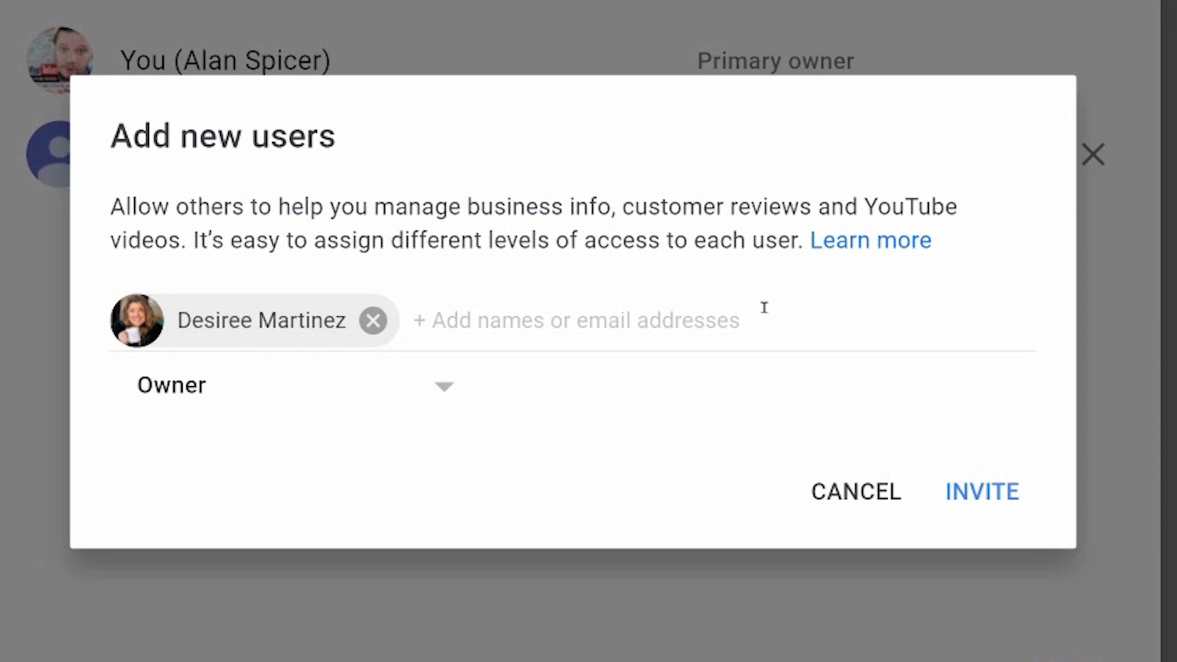
mouse_move(625, 523)
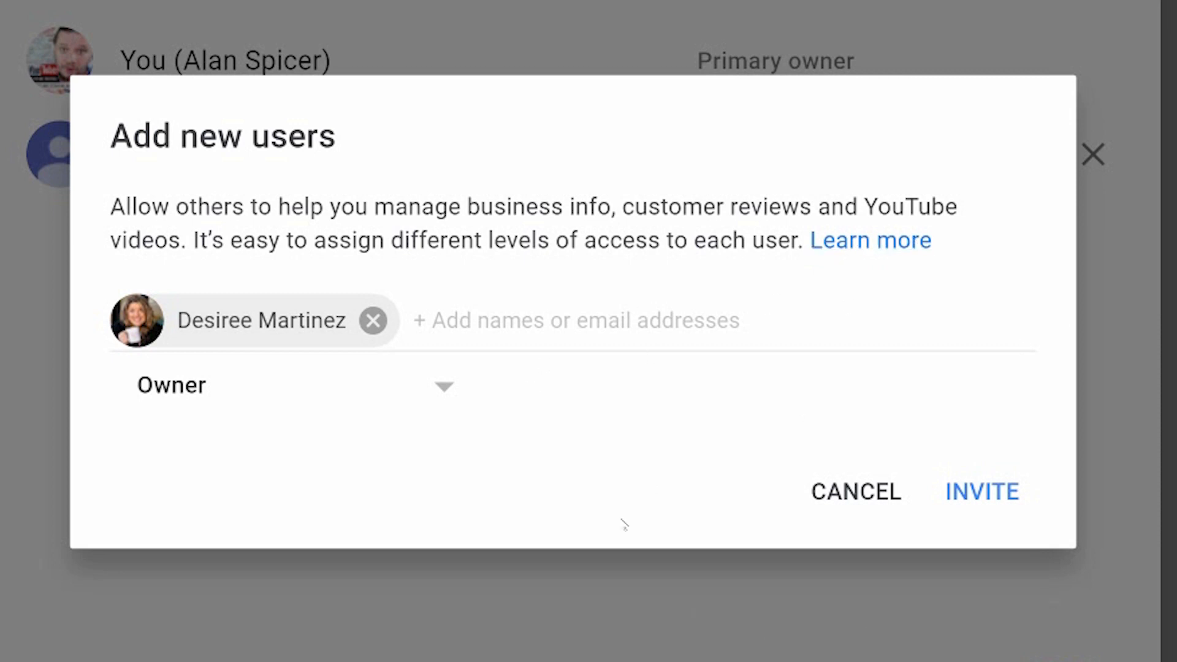
click(856, 492)
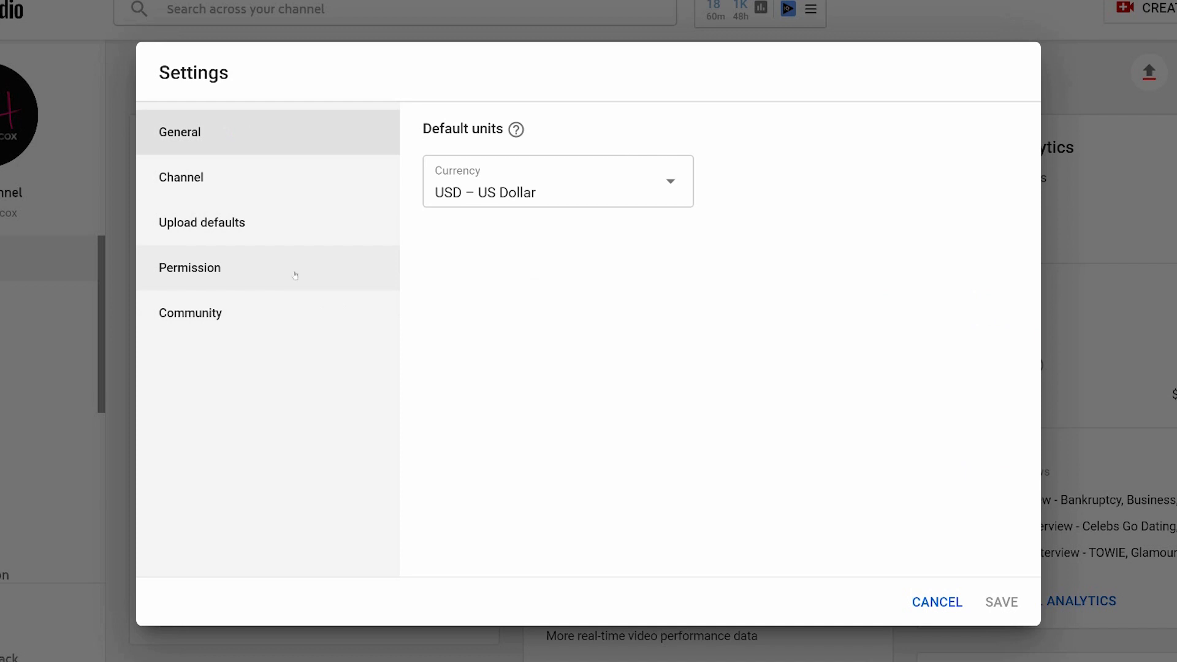
click(190, 268)
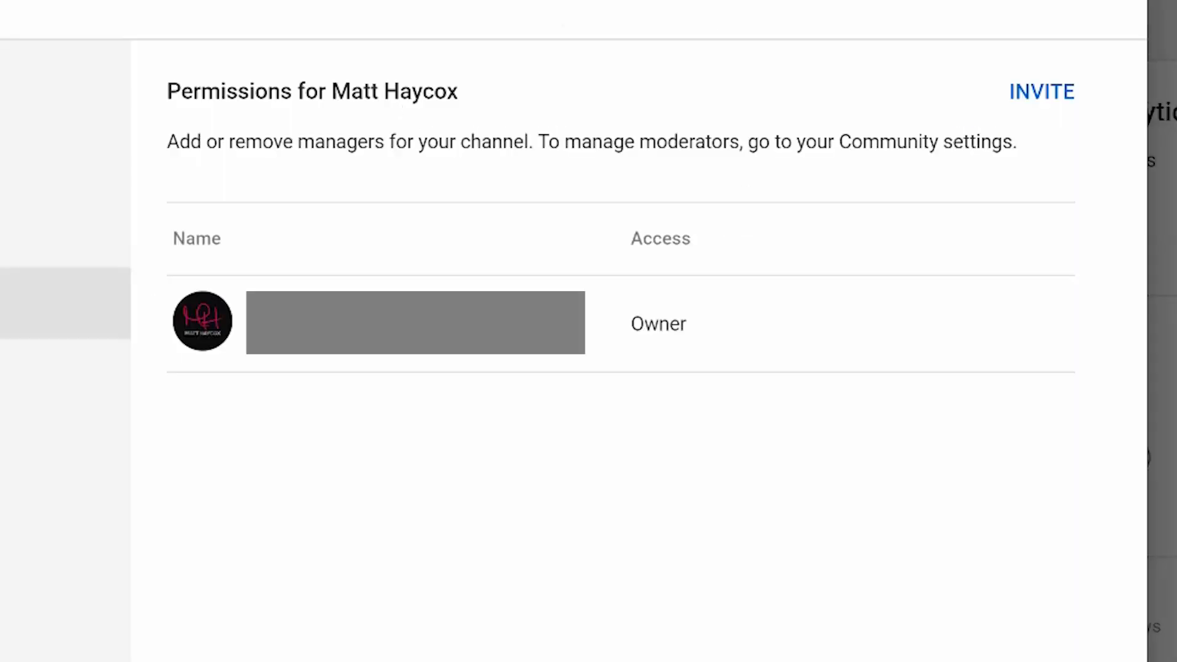
mouse_move(308, 220)
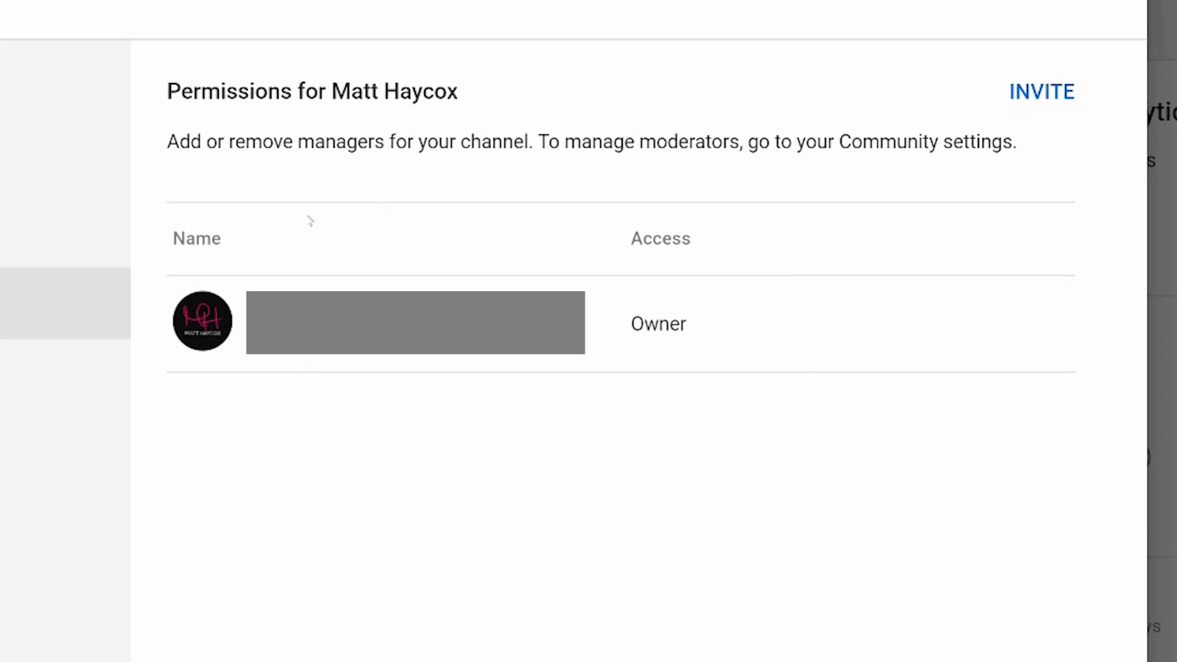
mouse_move(167, 161)
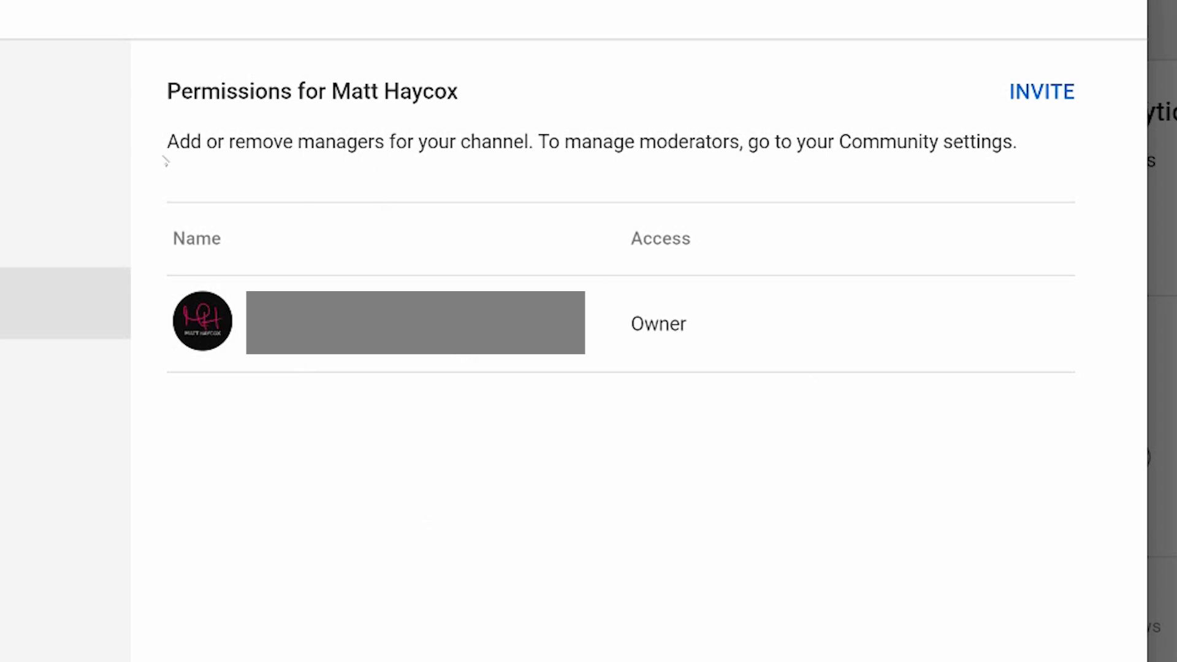
mouse_move(592, 165)
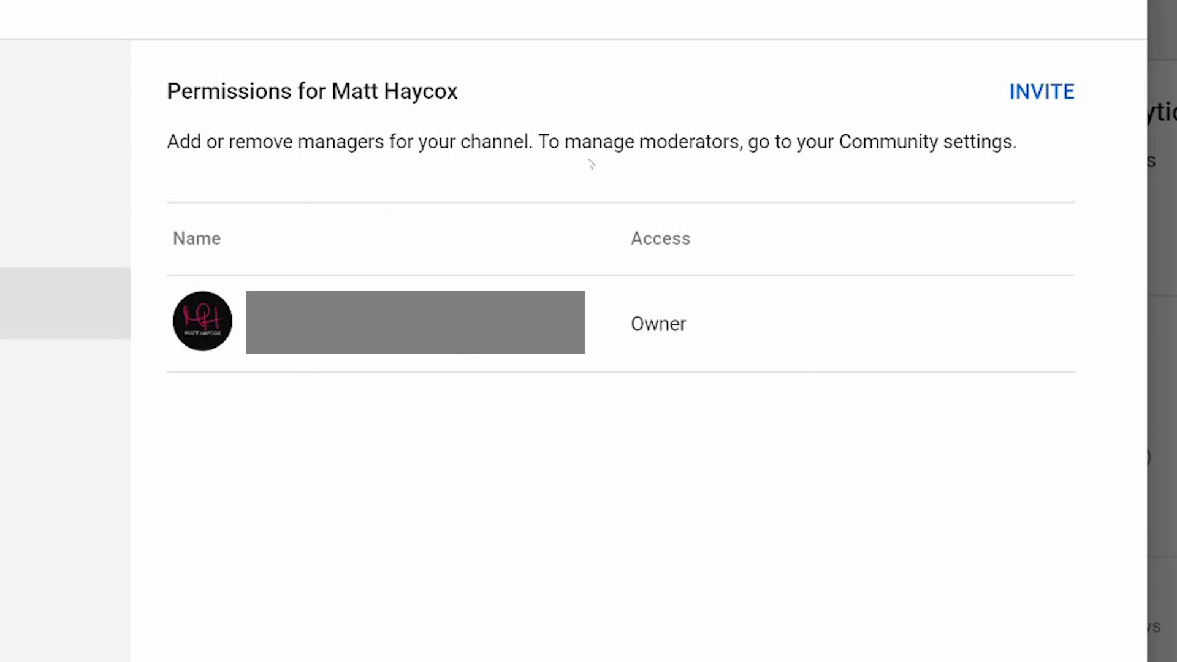
mouse_move(916, 90)
text(alanan)
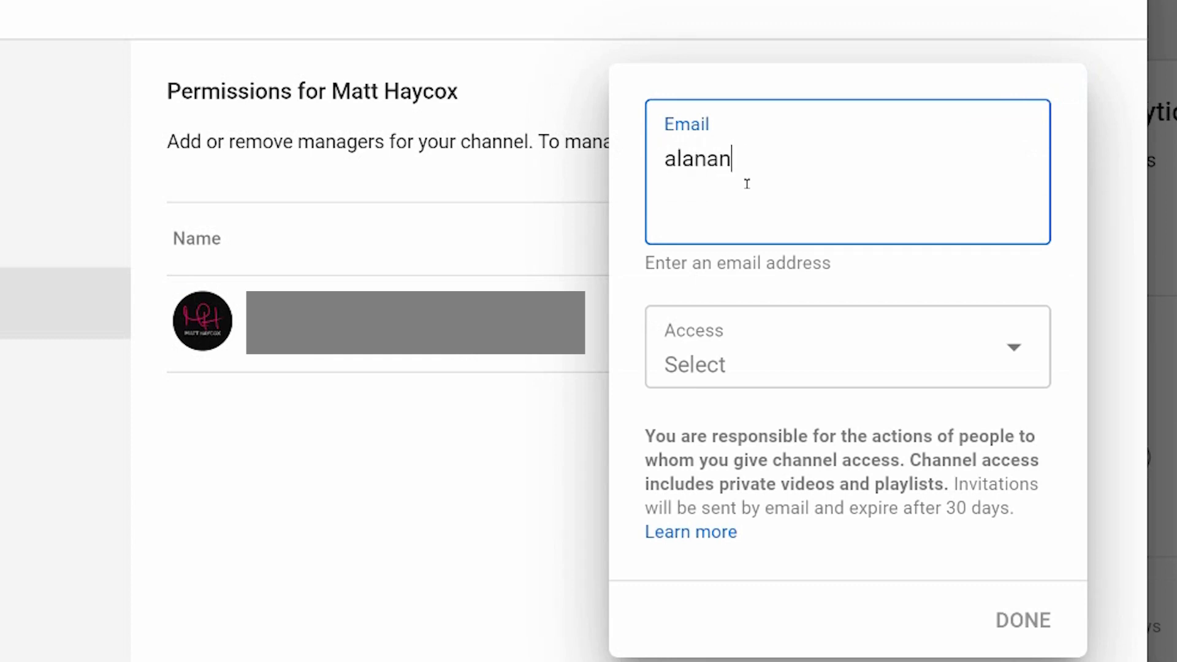
- Set the invitee's access to Manager and send the invitation
click(847, 347)
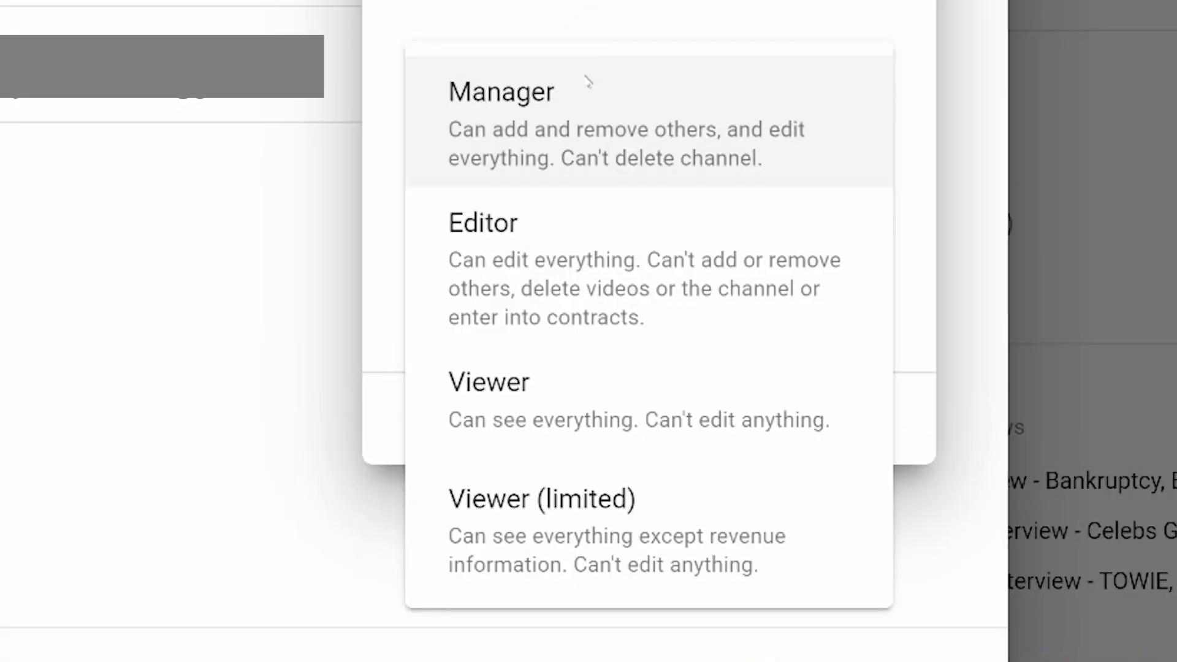
mouse_move(590, 139)
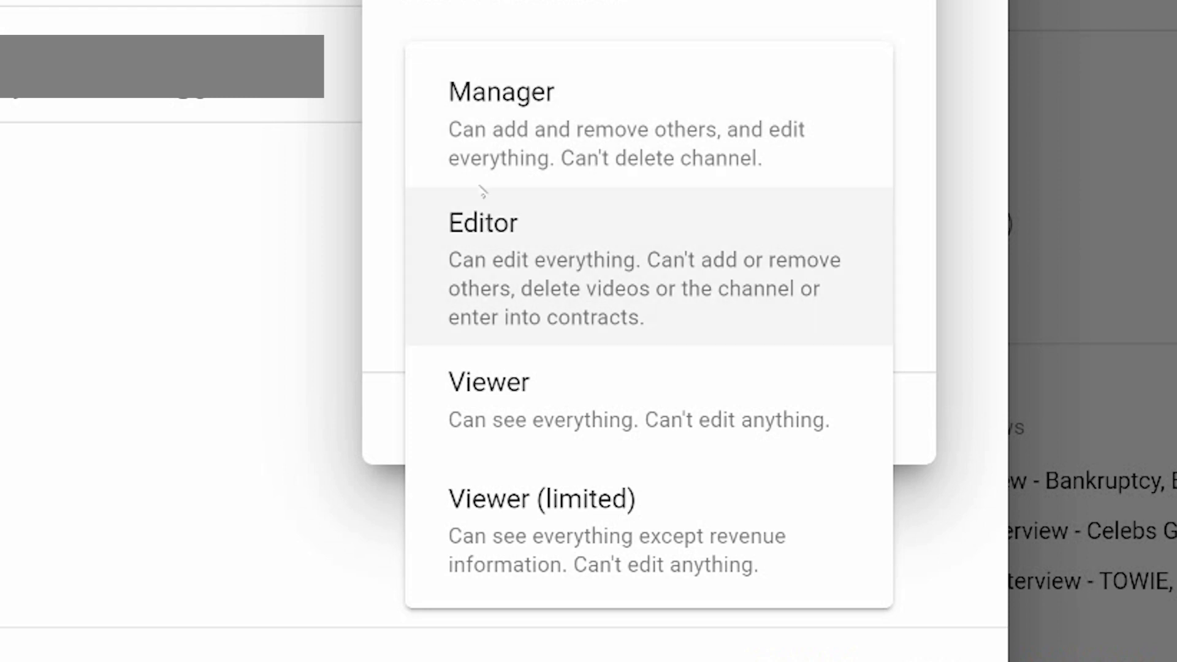
mouse_move(642, 269)
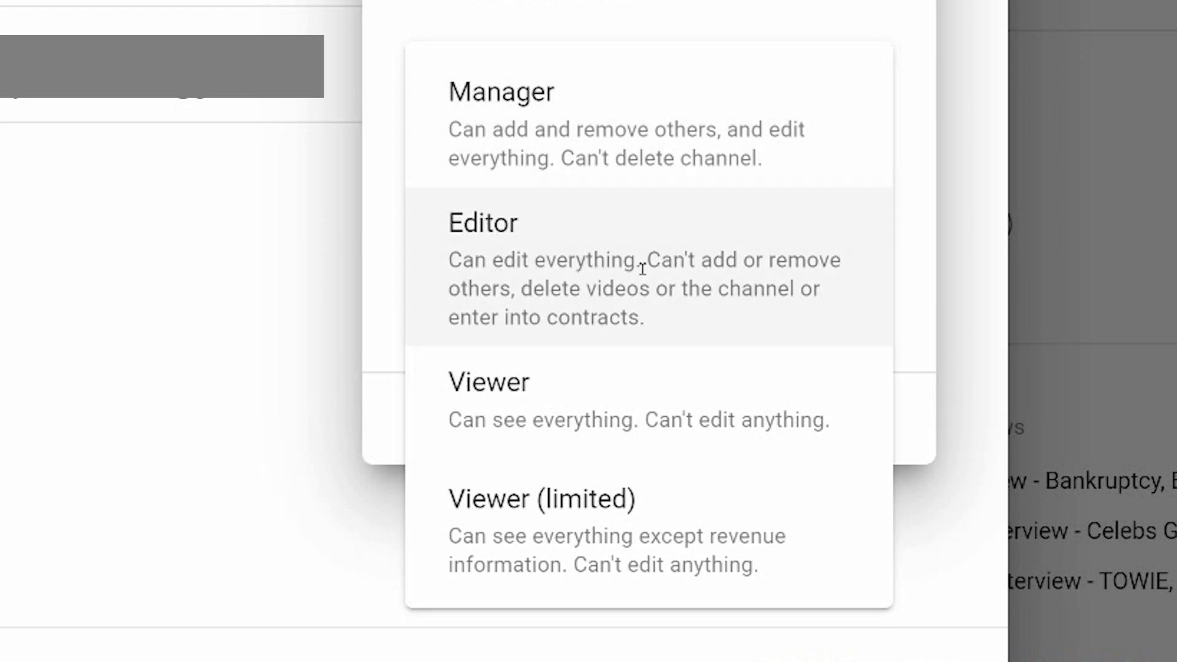
mouse_move(839, 301)
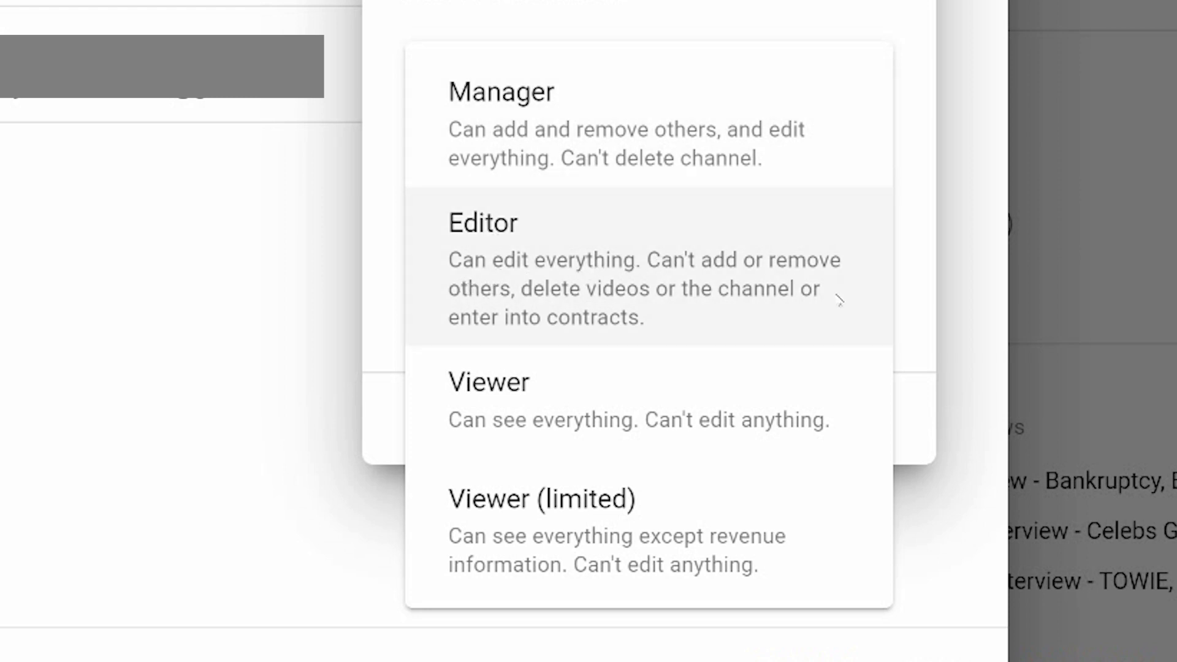
mouse_move(485, 330)
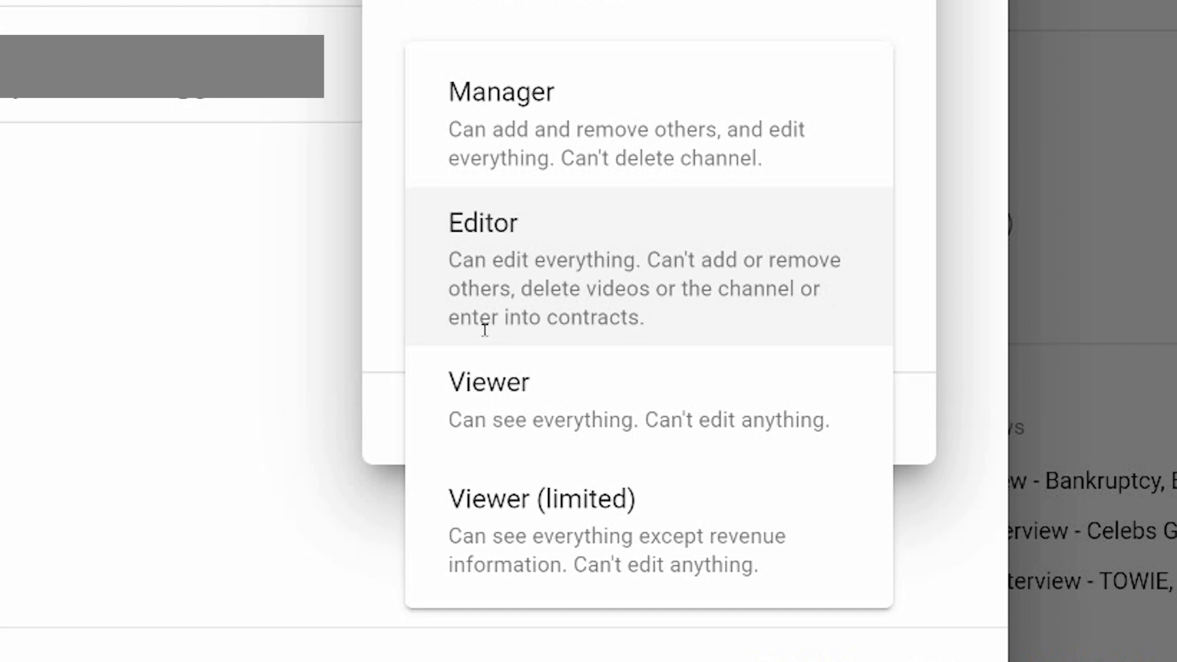
mouse_move(710, 336)
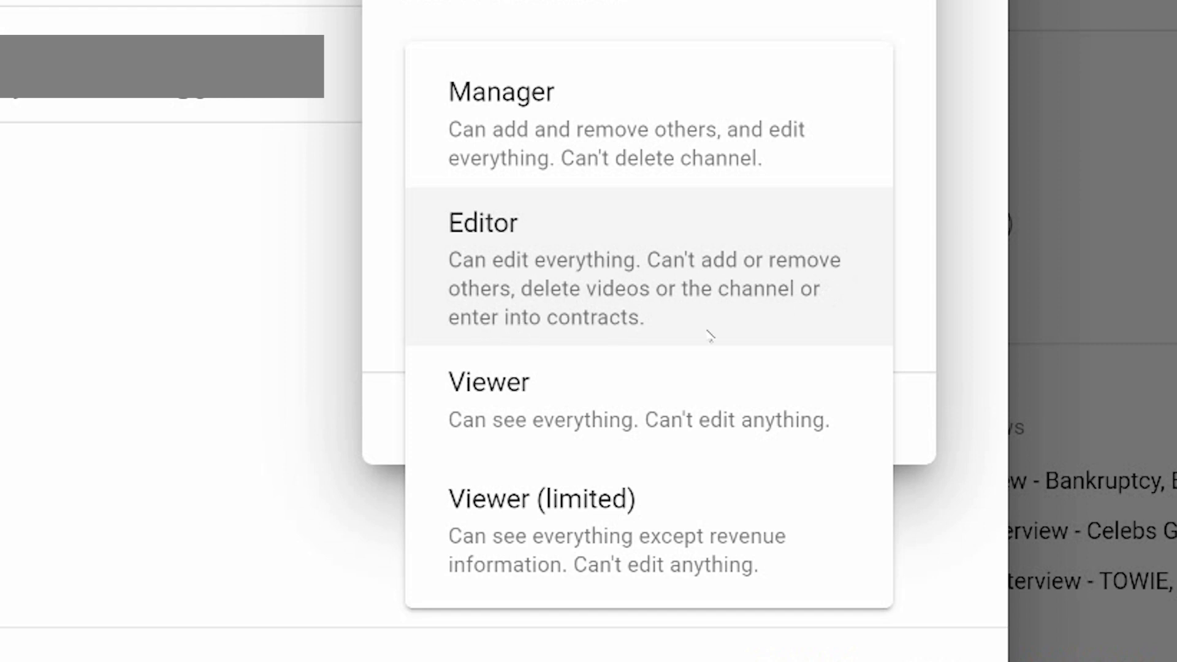
mouse_move(605, 431)
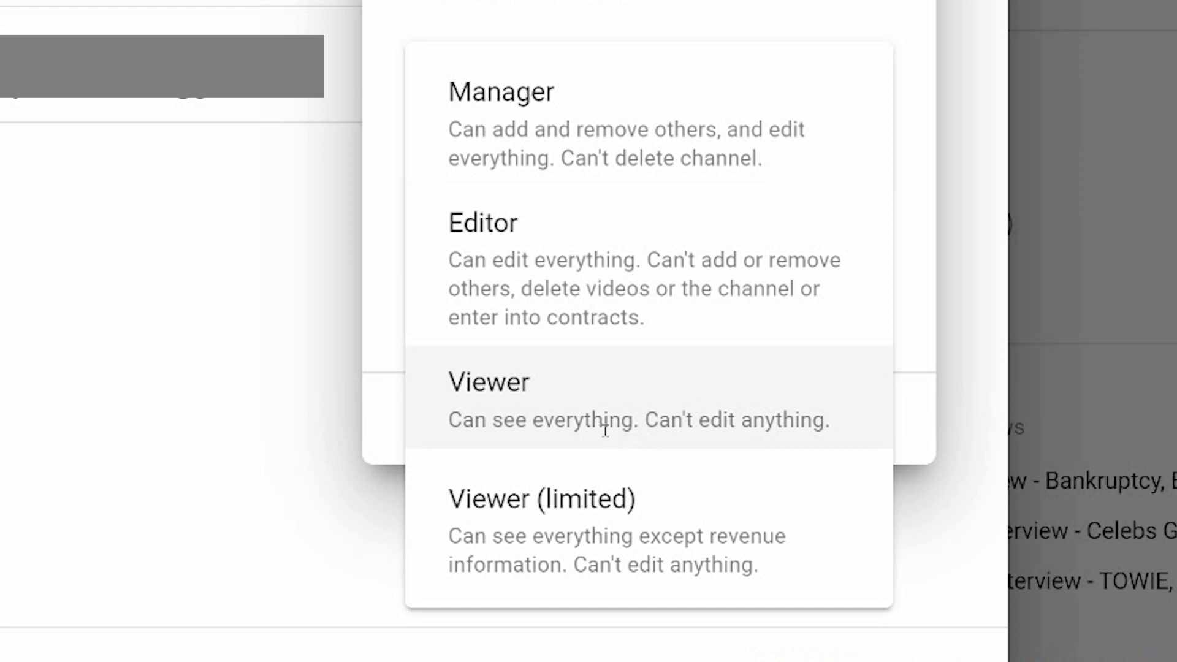
mouse_move(809, 509)
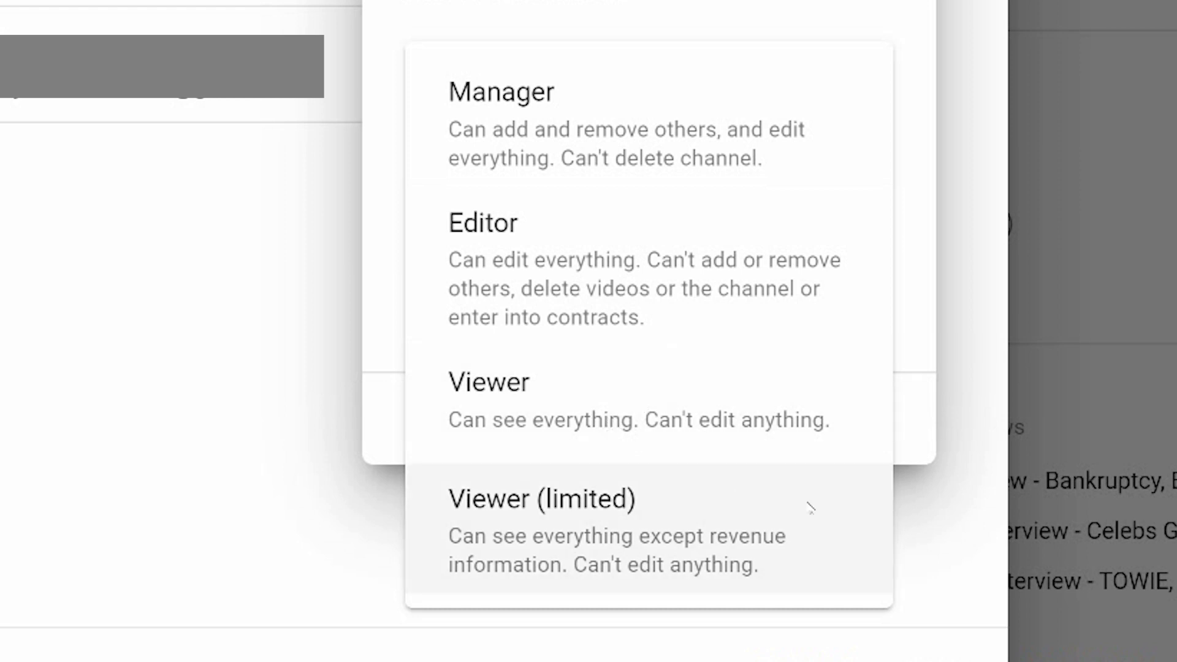
mouse_move(830, 499)
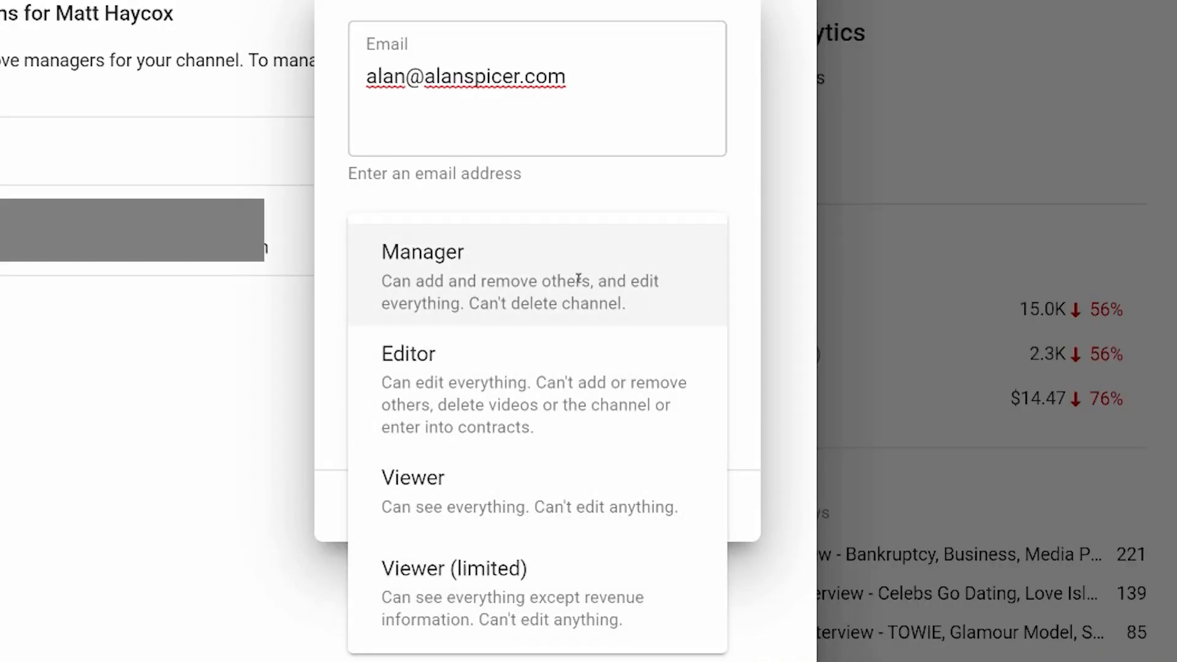
click(422, 271)
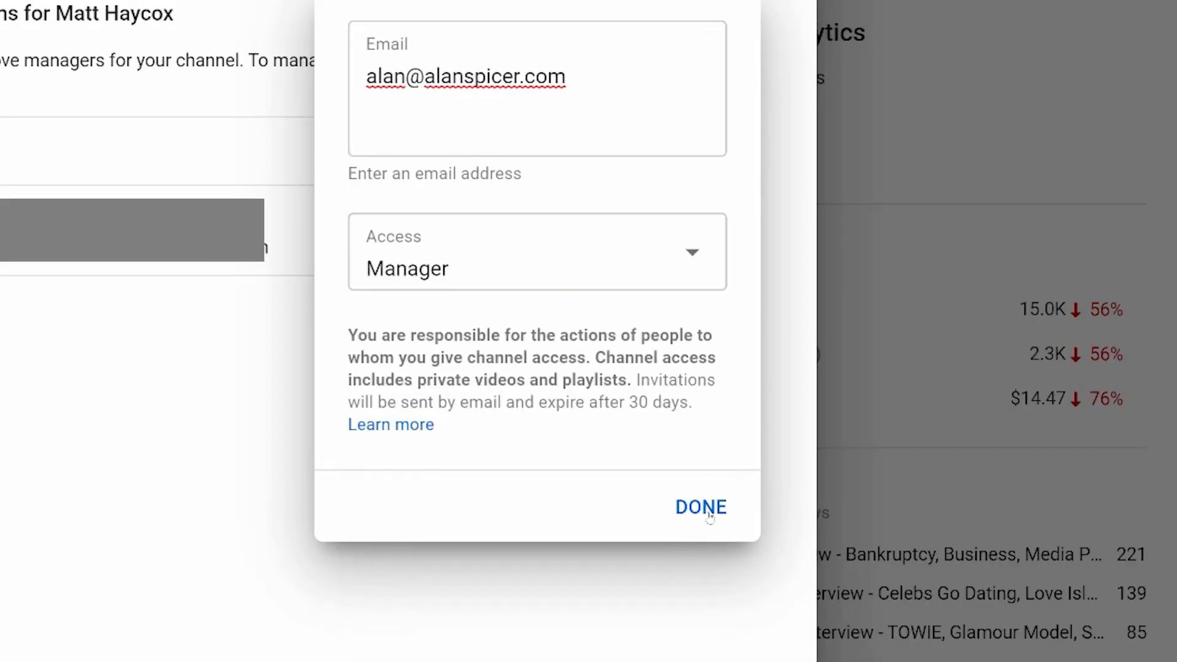
click(700, 507)
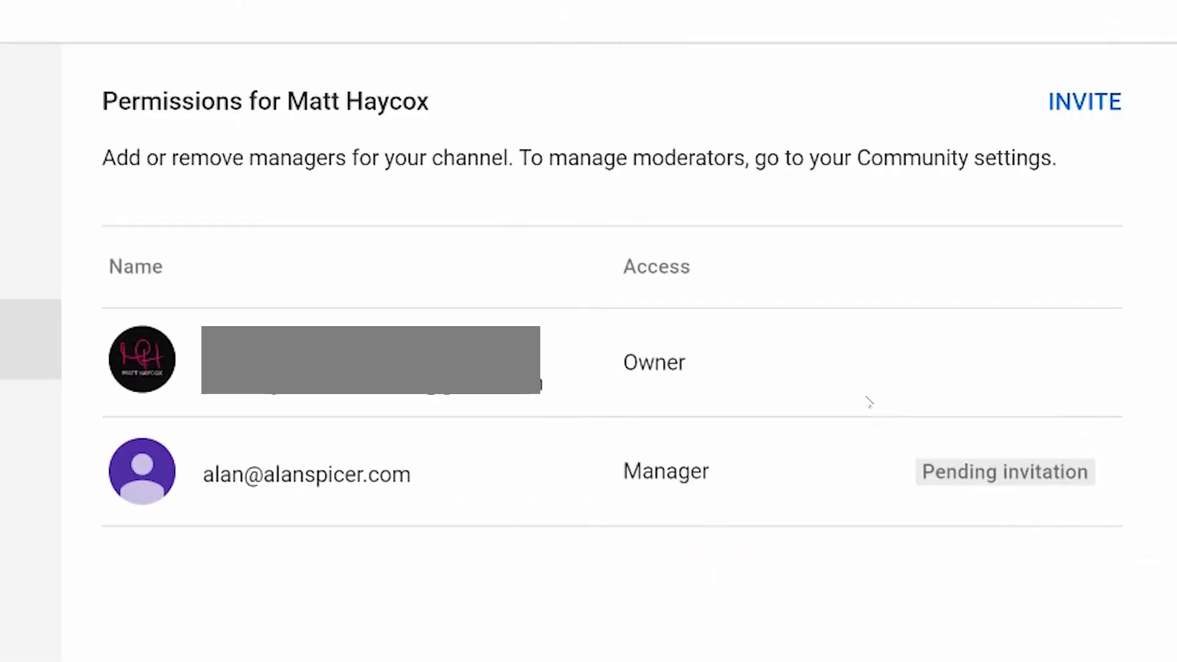
mouse_move(925, 399)
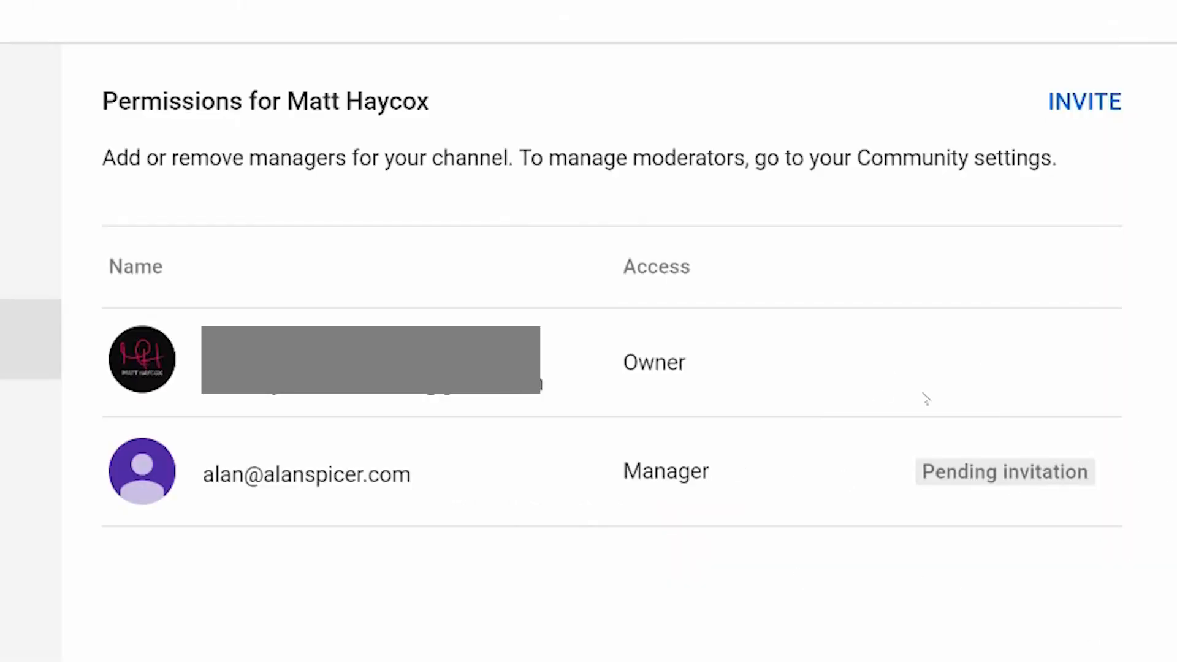
mouse_move(473, 652)
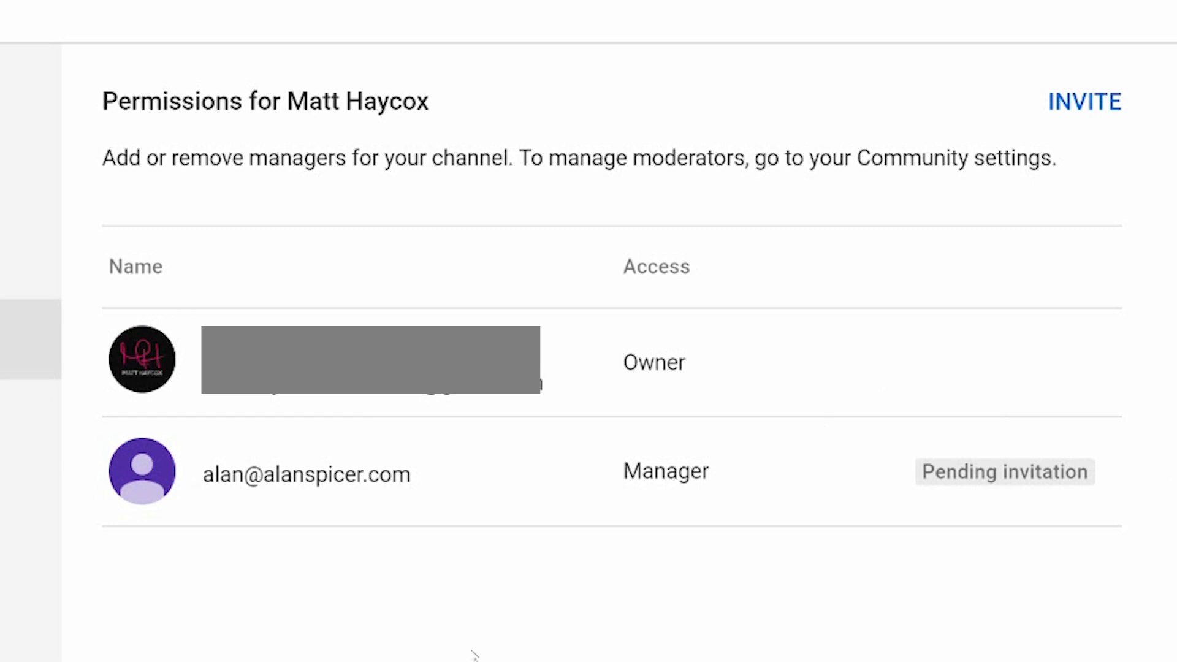
mouse_move(556, 324)
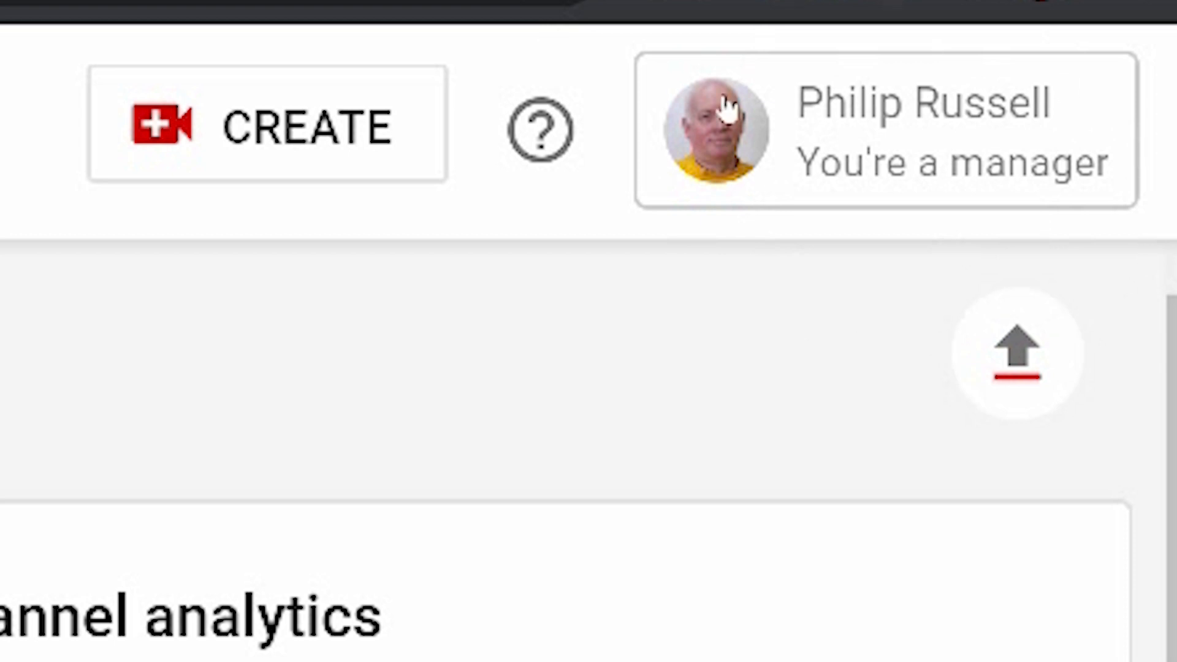
mouse_move(886, 211)
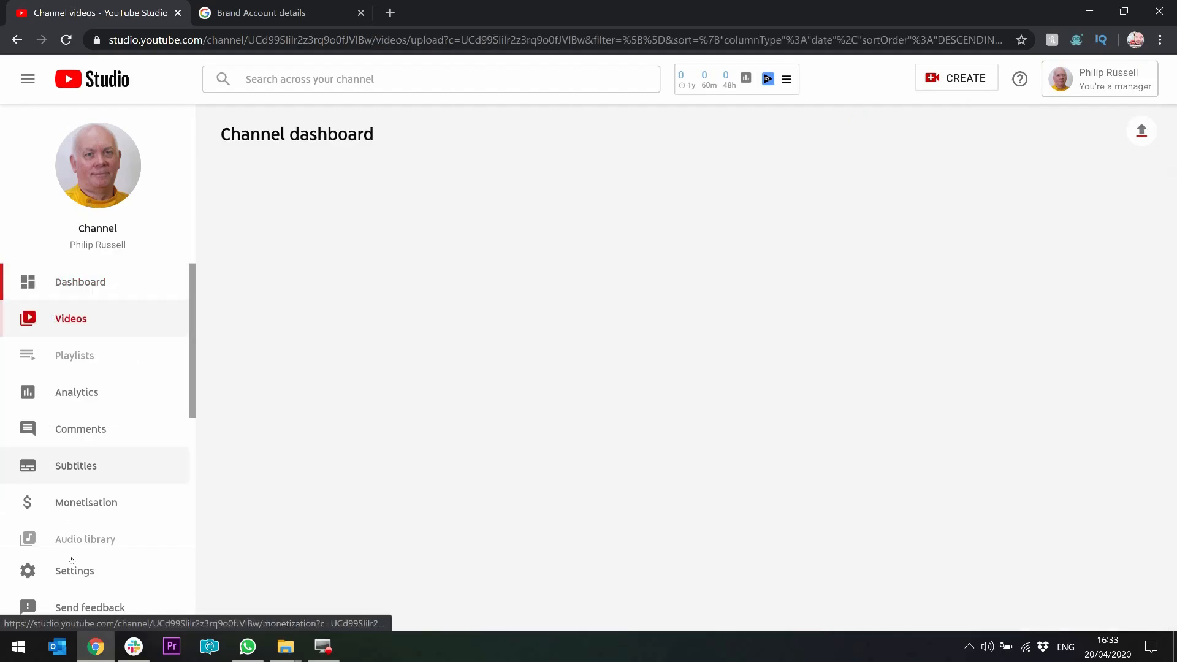
- Open the managed channel's permissions, showing one Owner and two Managers
click(70, 319)
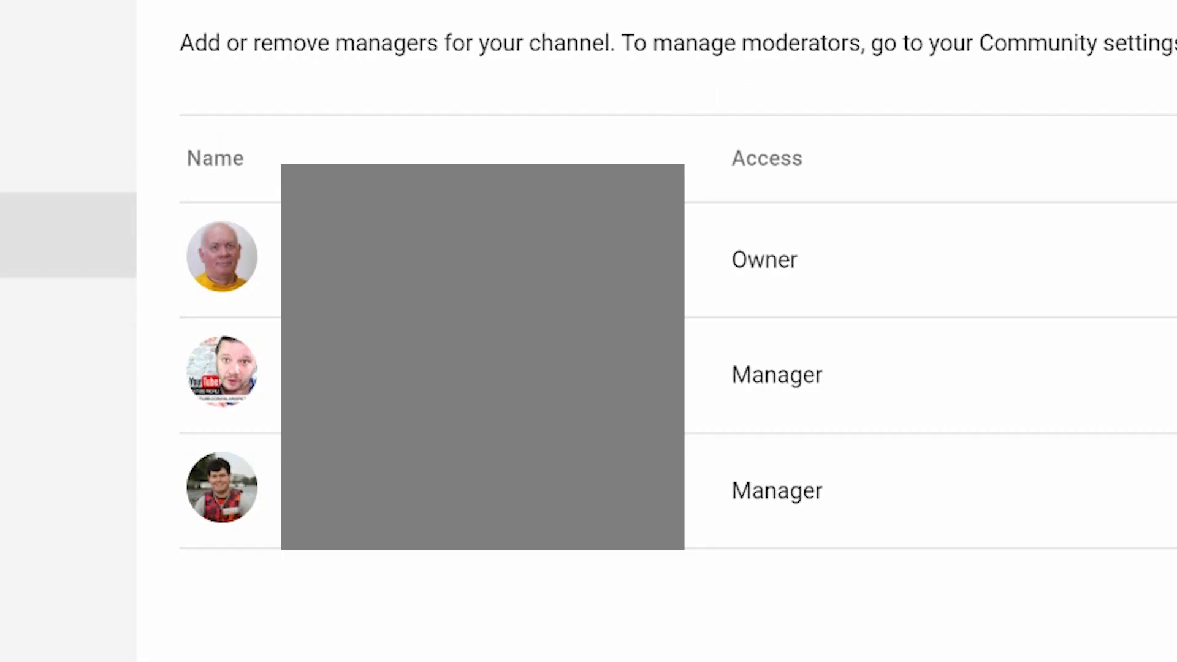
mouse_move(852, 105)
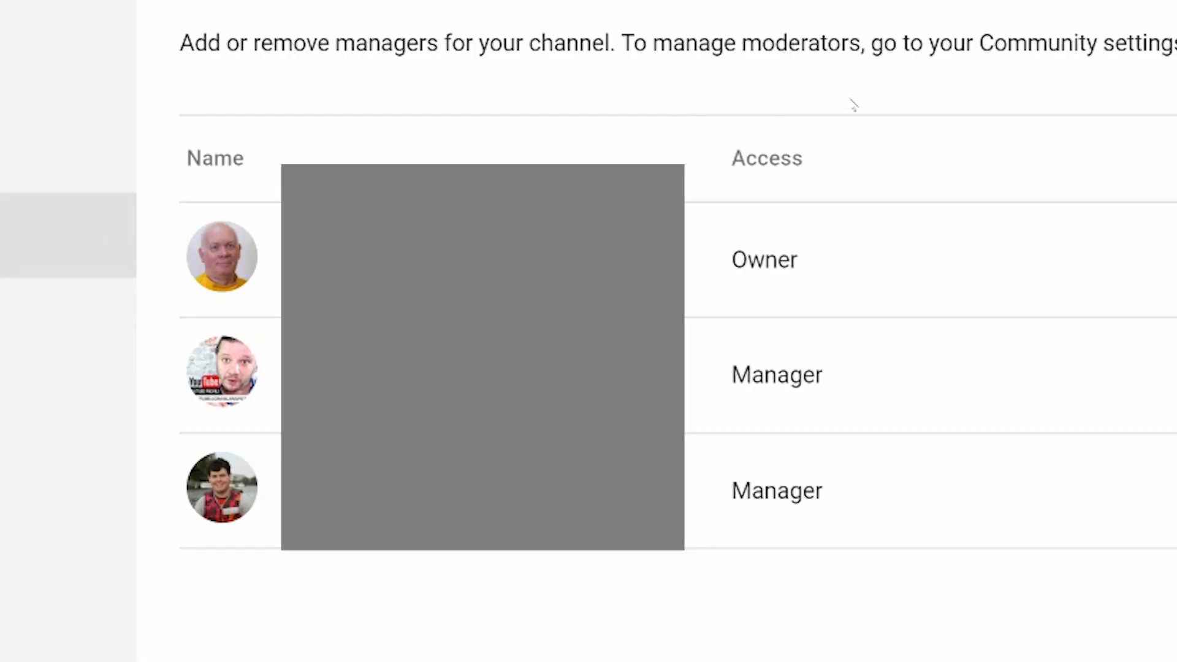
mouse_move(767, 551)
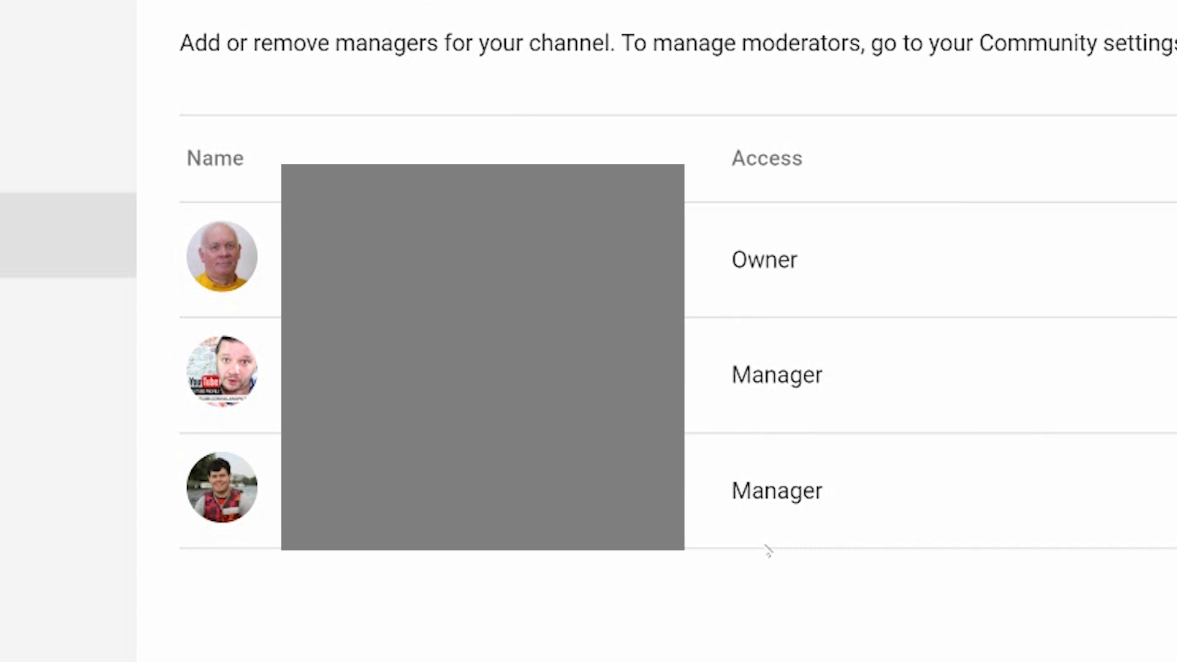
mouse_move(862, 294)
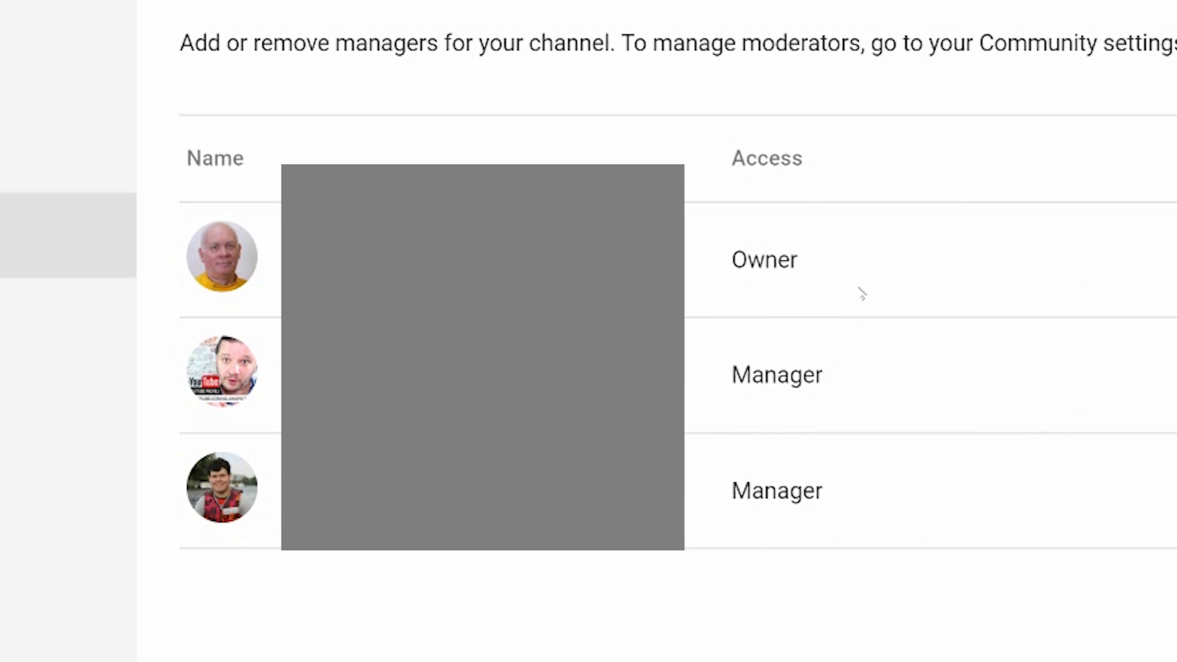
mouse_move(712, 216)
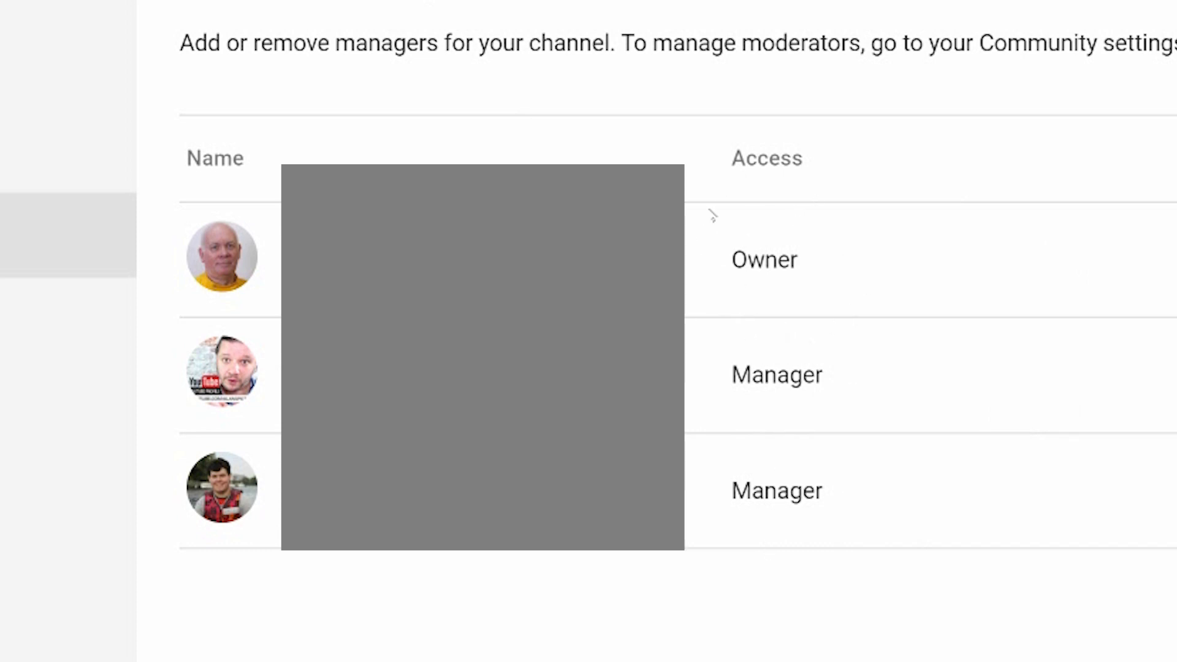
mouse_move(785, 409)
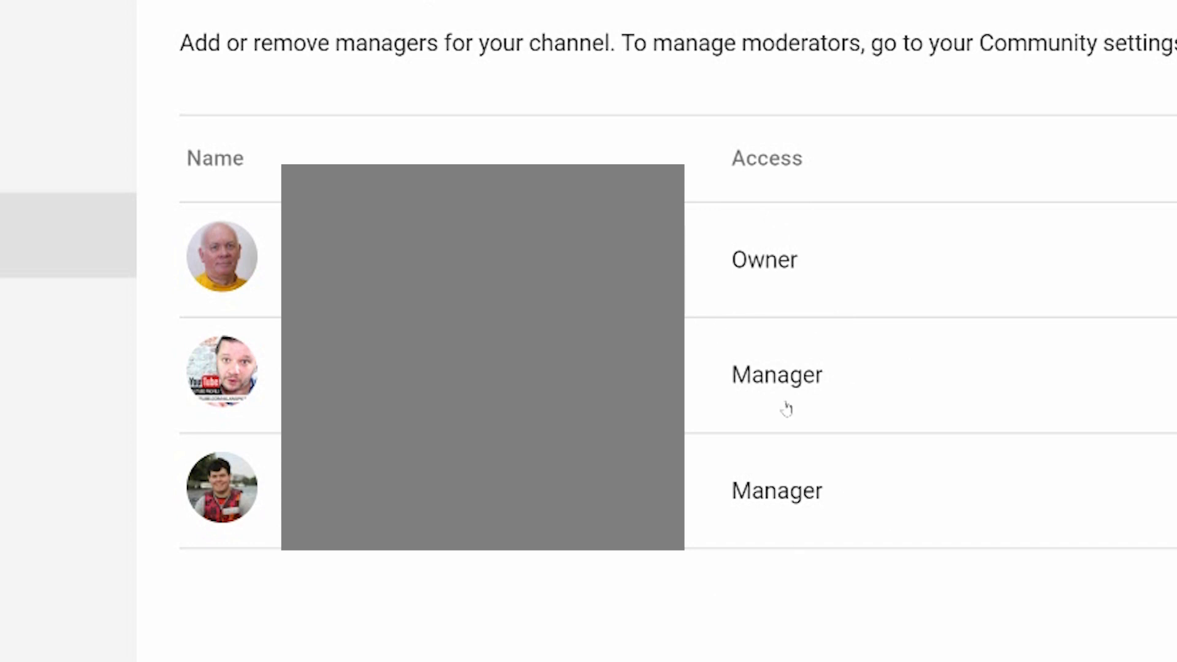